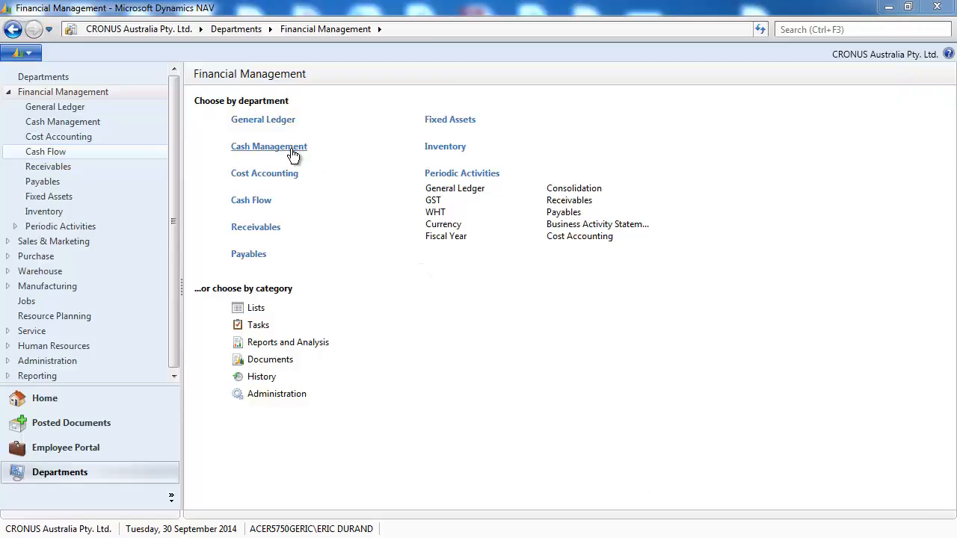
Go to the Bank Account Reconciliations list under Cash Management
left_click(269, 147)
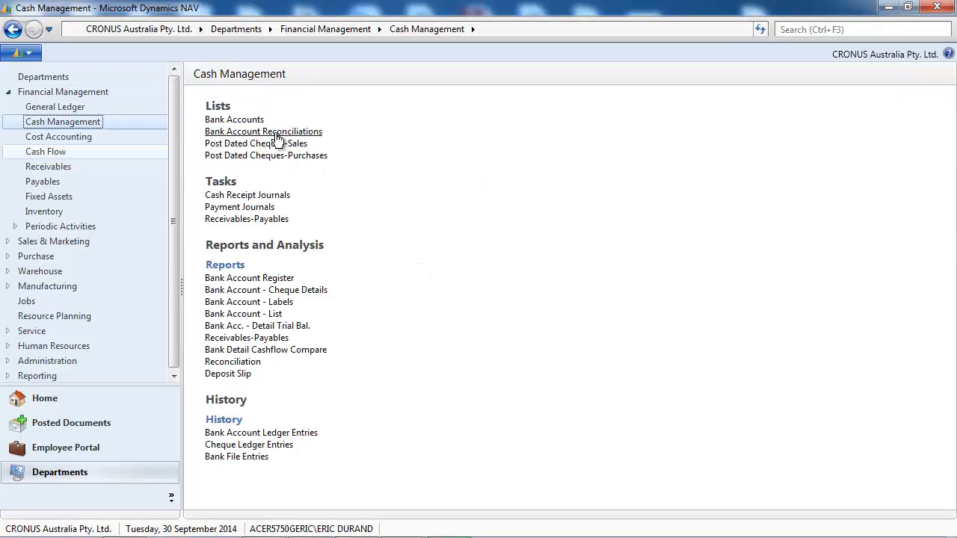
left_click(263, 131)
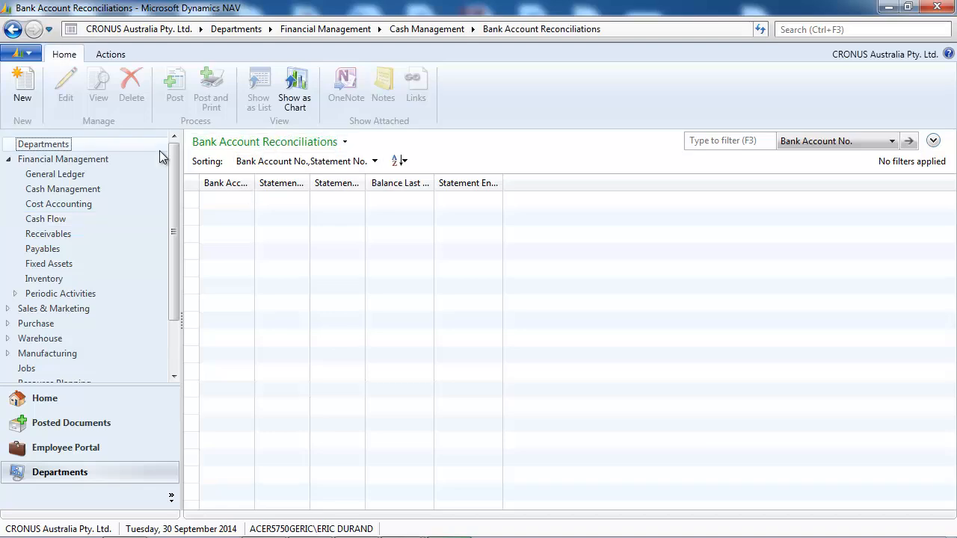
Create reconciliation CBA-00015 dated 17/03/2014 with statement ending balance -3101.79
left_click(23, 86)
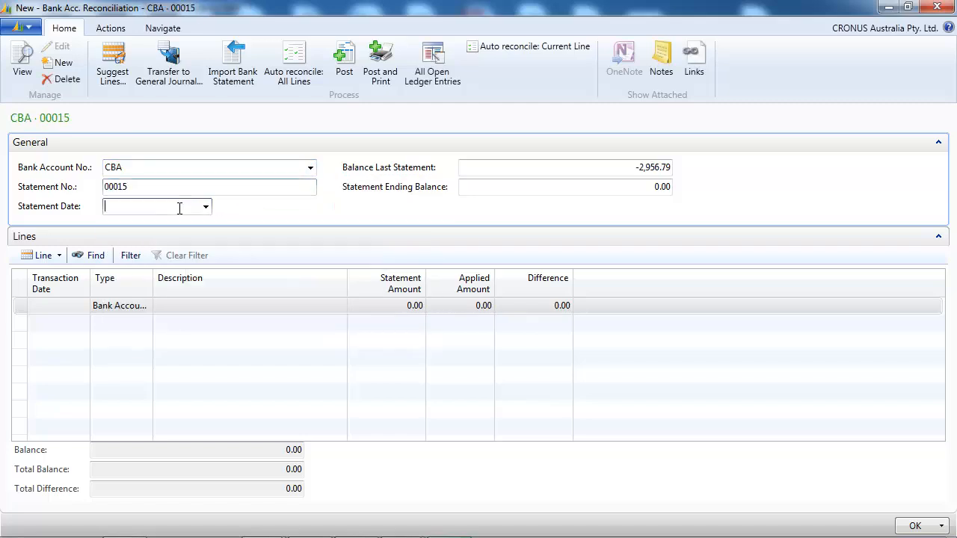
type("1703")
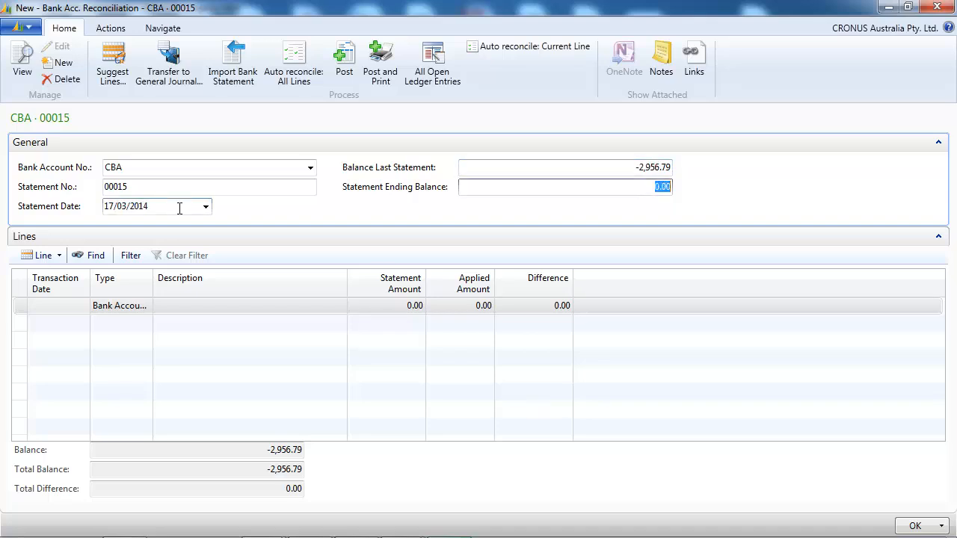
type("-3101.79")
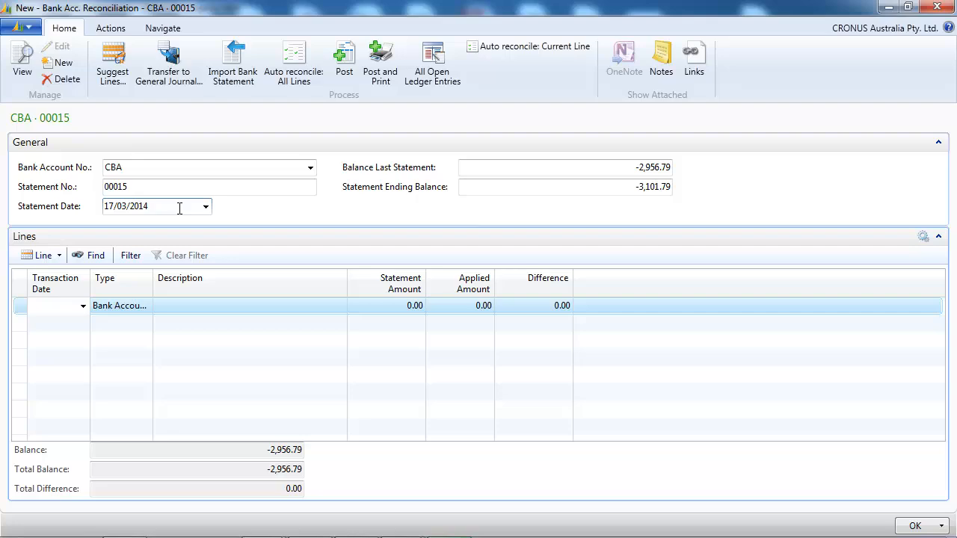
Apply ledger entries to the first 200.00 line and enter -102.00 on the second line
left_click(42, 254)
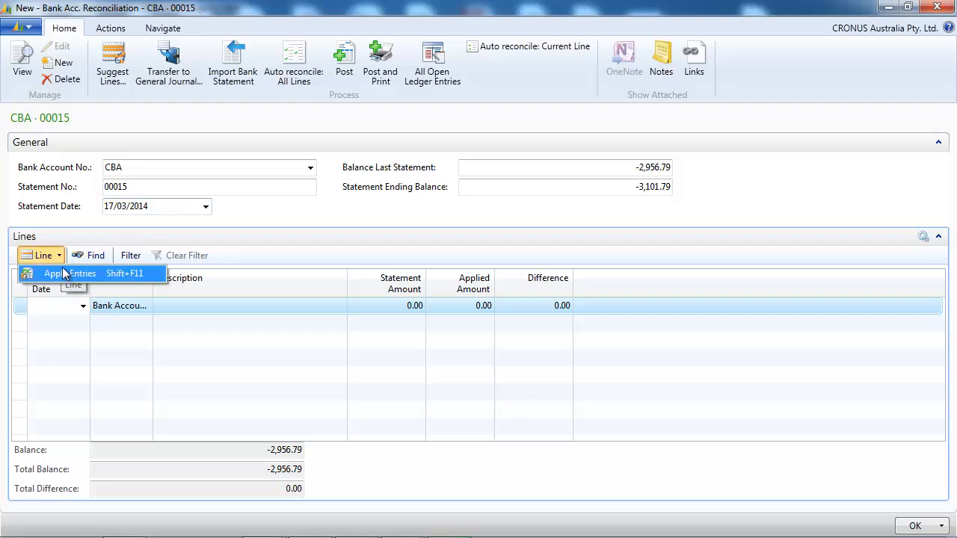
left_click(71, 272)
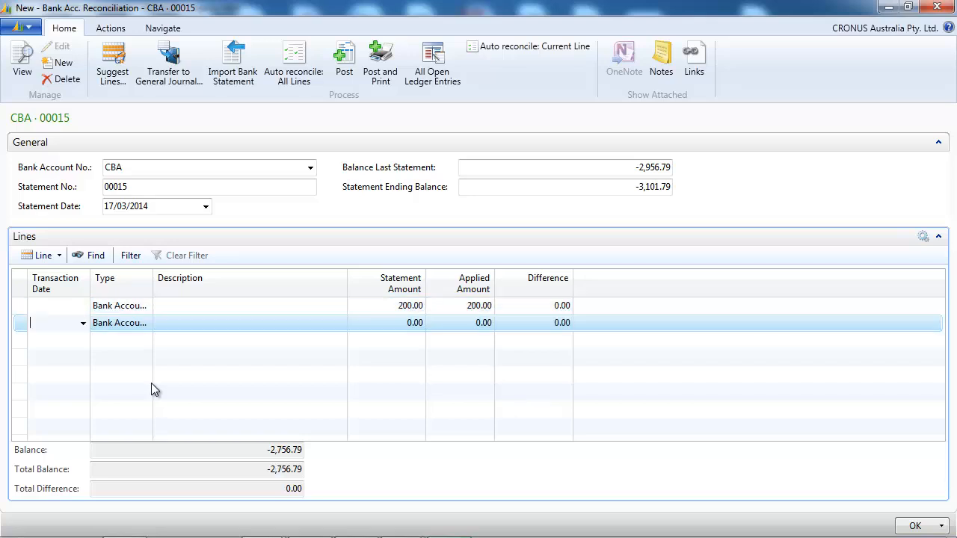
left_click(42, 254)
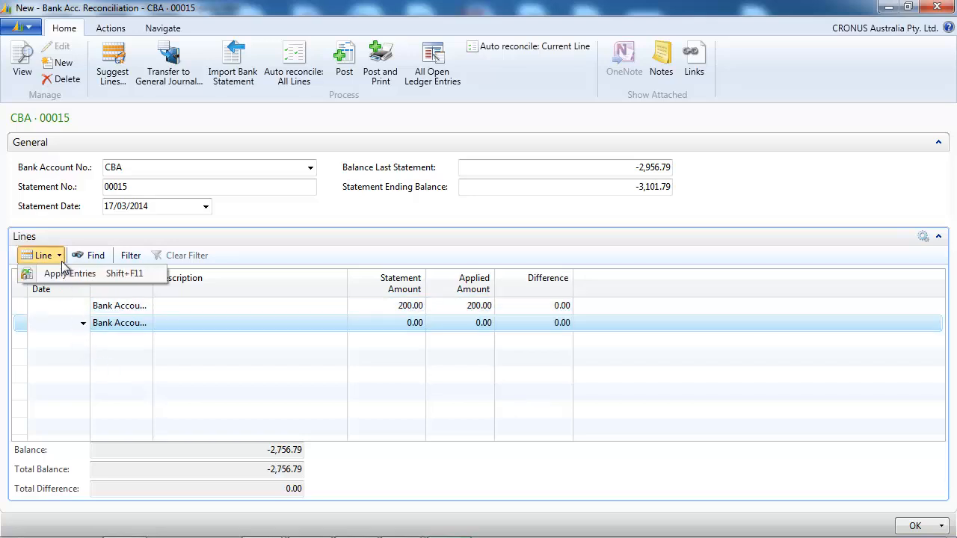
left_click(69, 272)
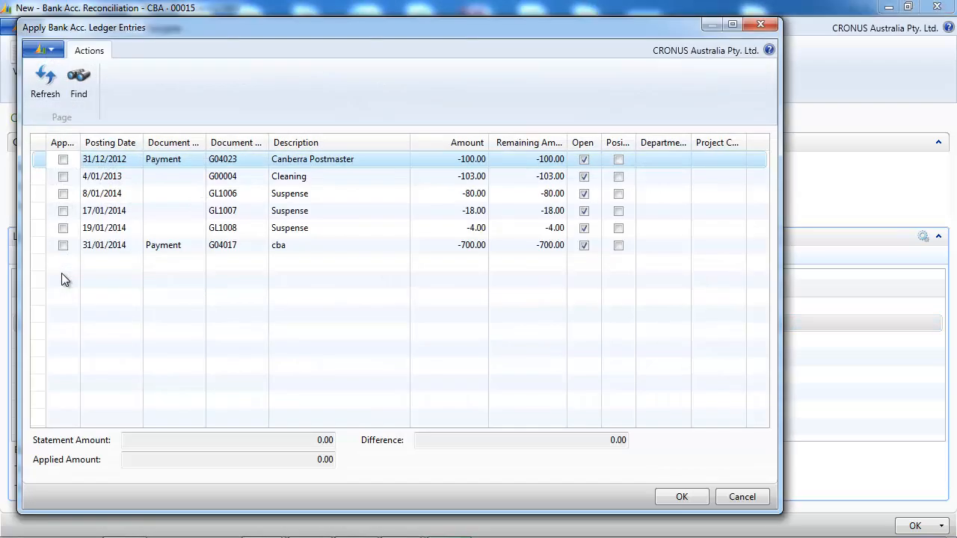
mouse_move(287, 204)
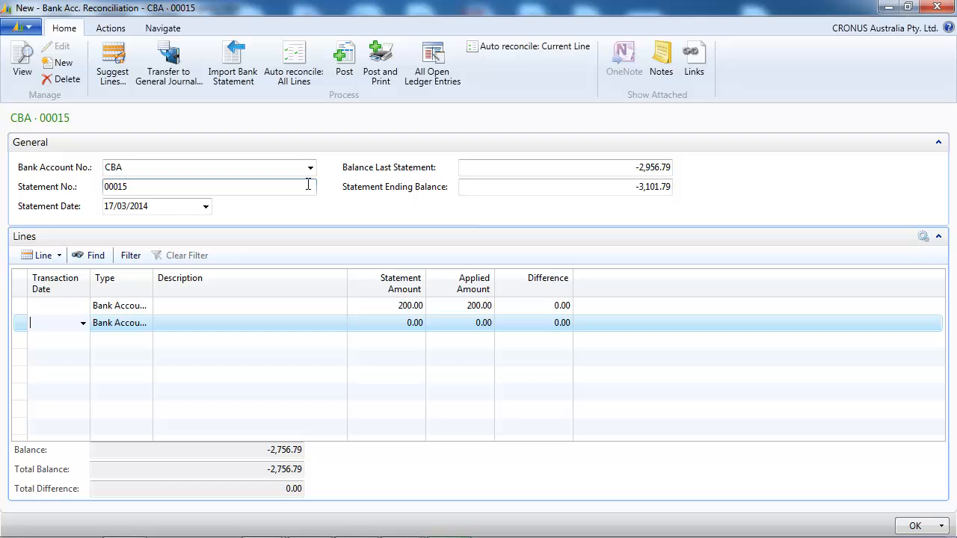
left_click(386, 323)
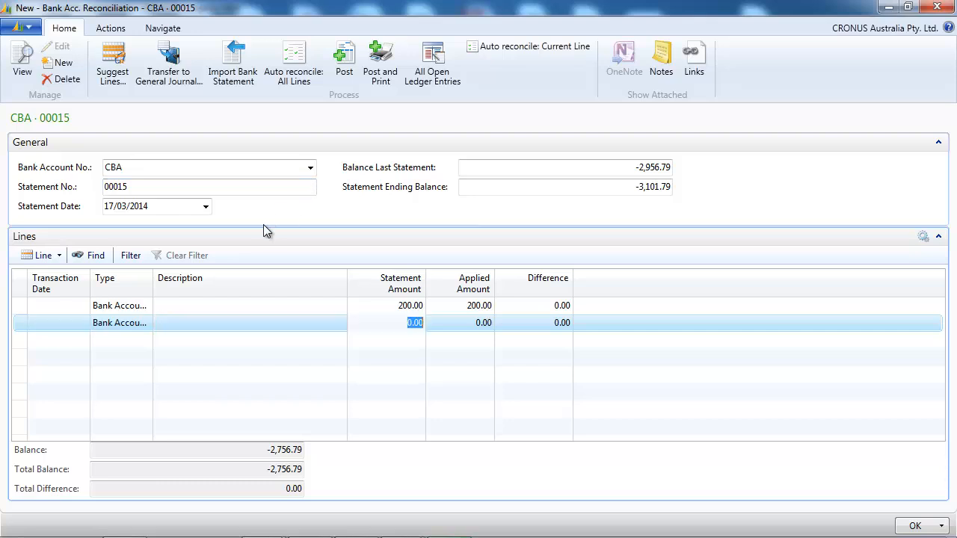
type("-102.00")
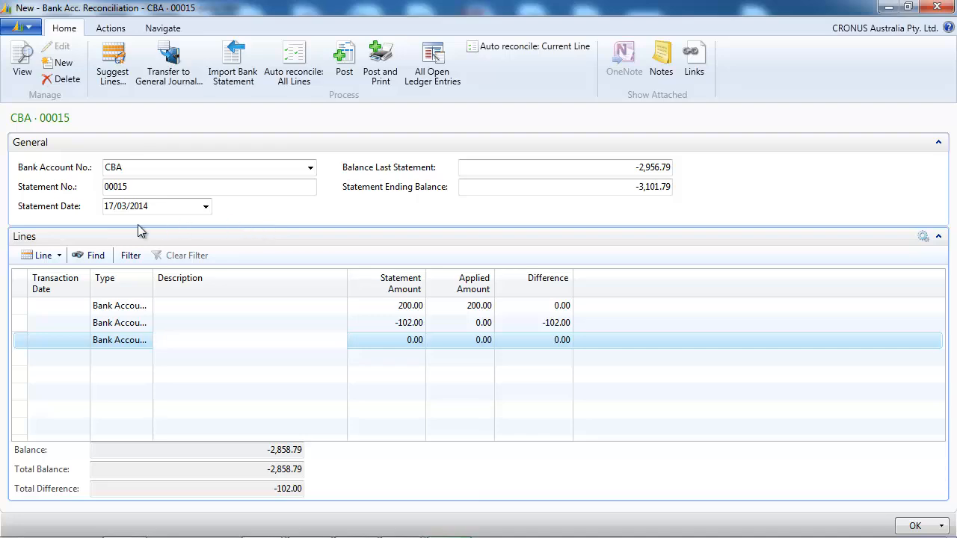
Apply two ledger entries totalling -203.00 to the third line
left_click(42, 255)
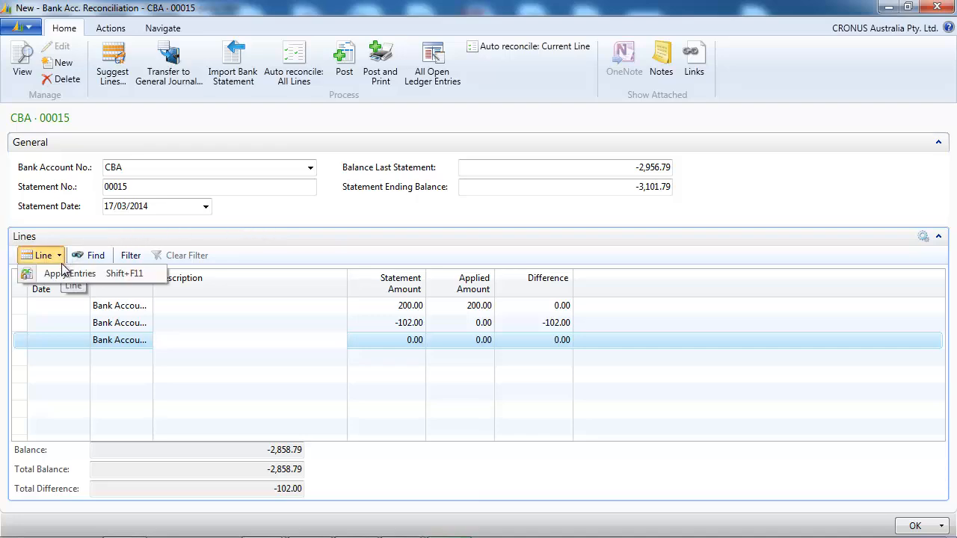
left_click(69, 272)
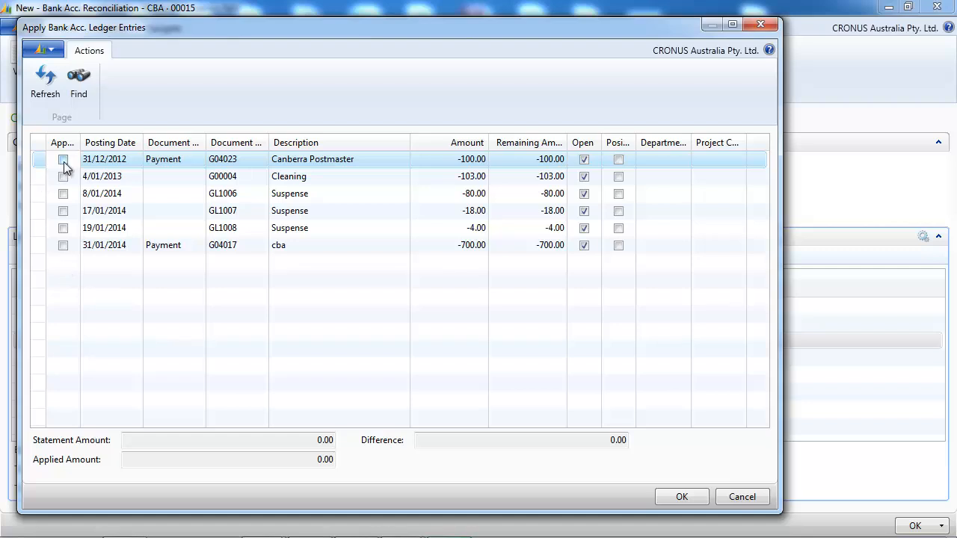
left_click(63, 176)
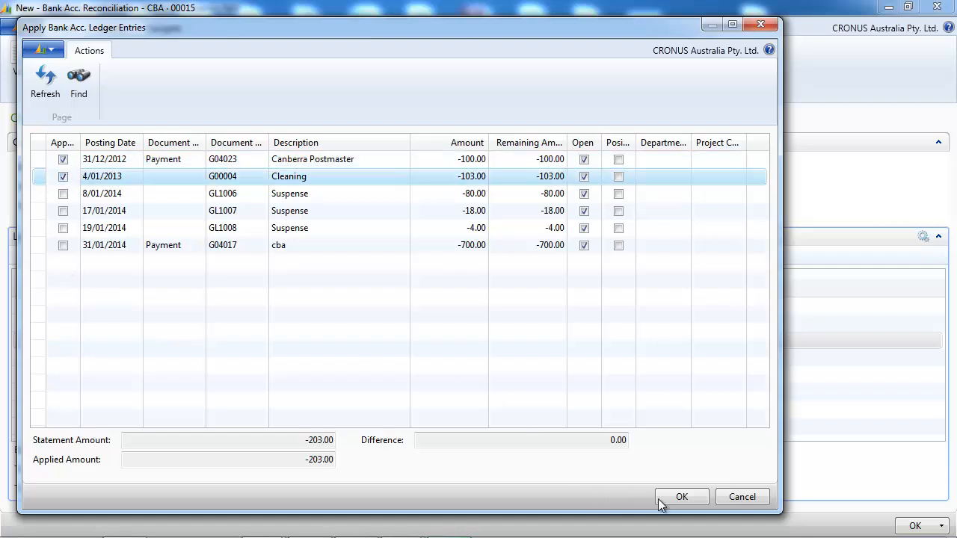
left_click(682, 497)
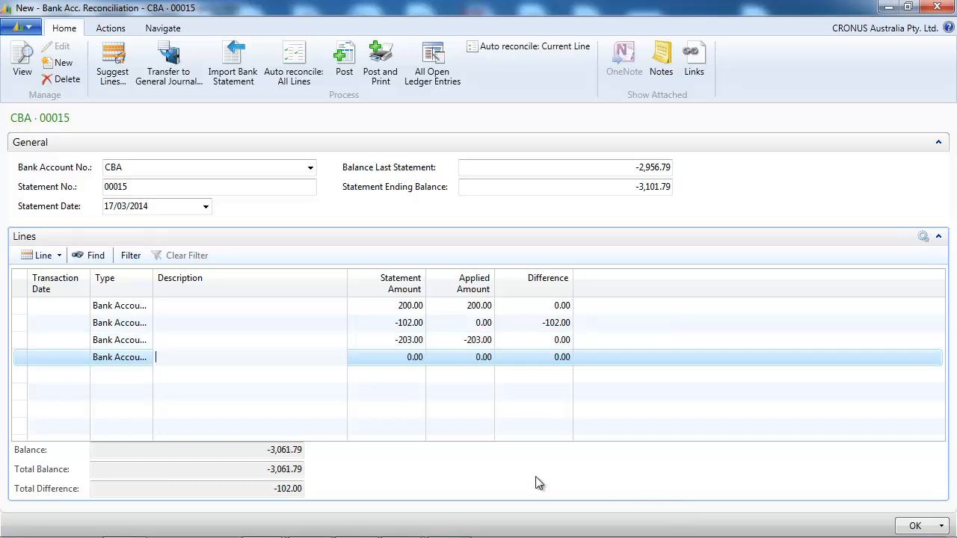
Add lines dated 13/03/2014: bank charges -10 and bank monthly fee -30
left_click(53, 355)
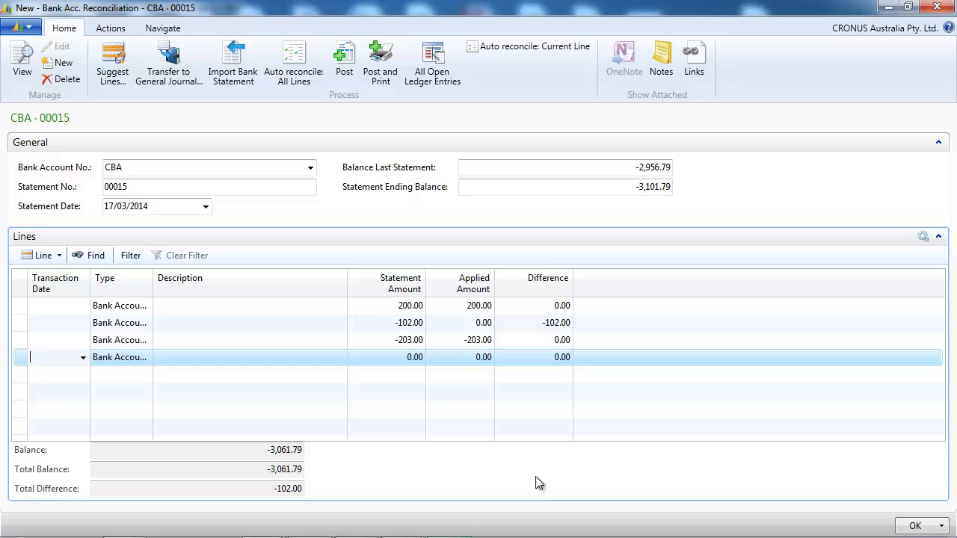
type("13/03/2014")
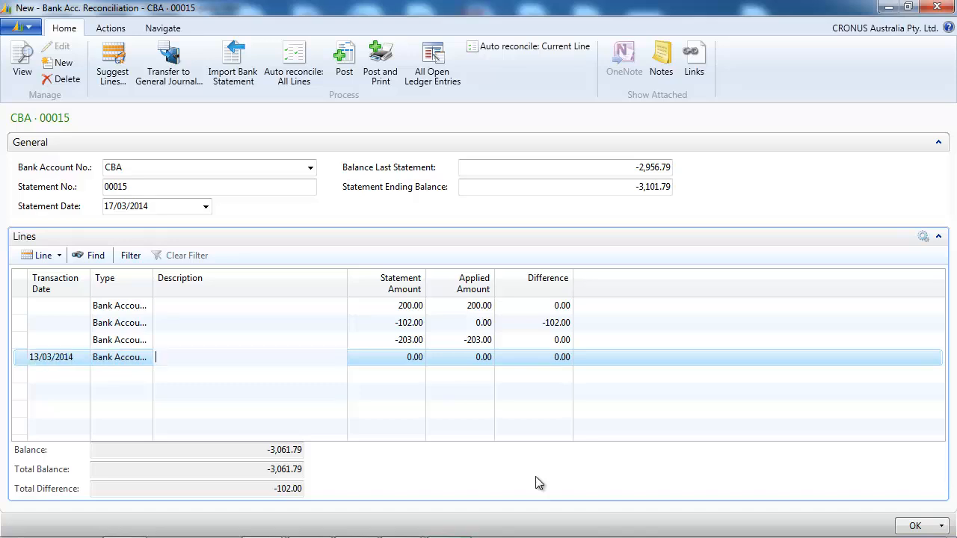
type("bank charges")
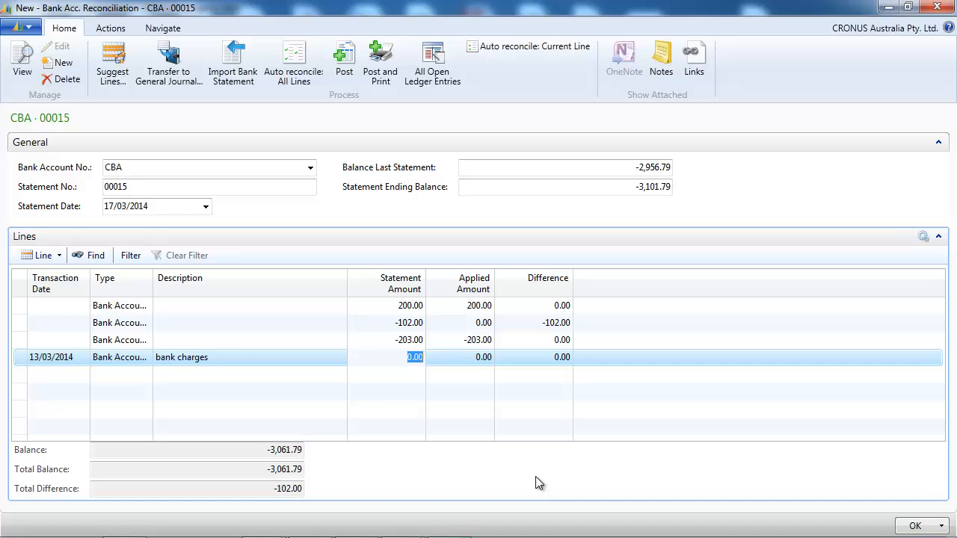
type("-10")
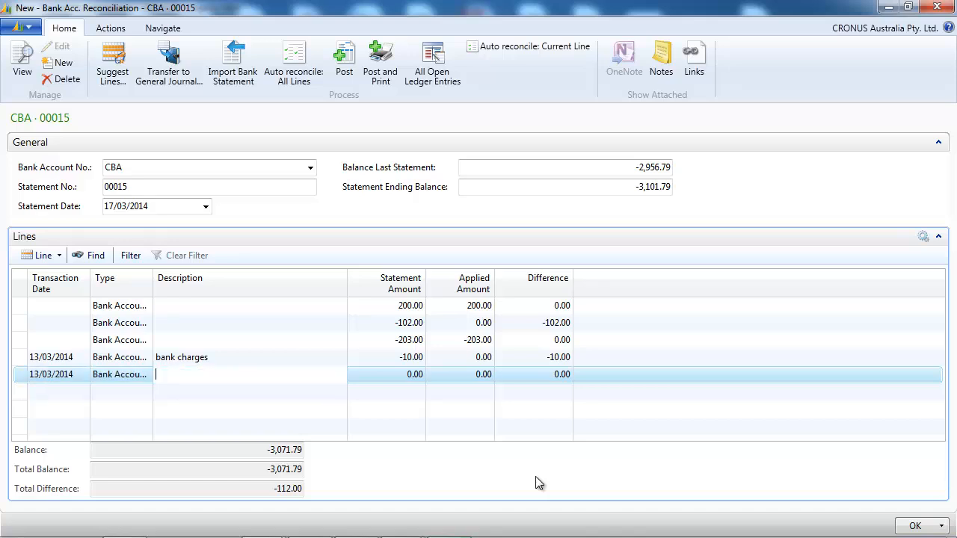
type("bank")
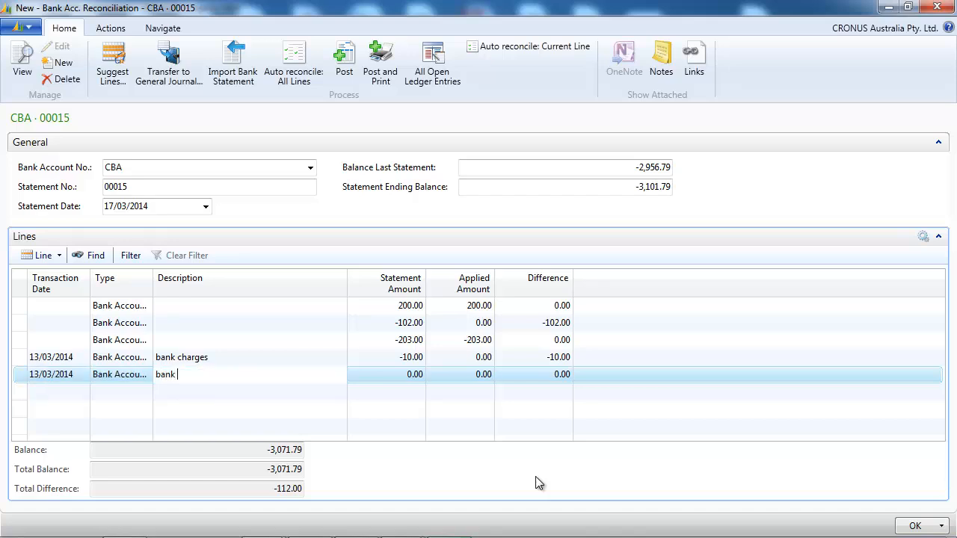
type("mont")
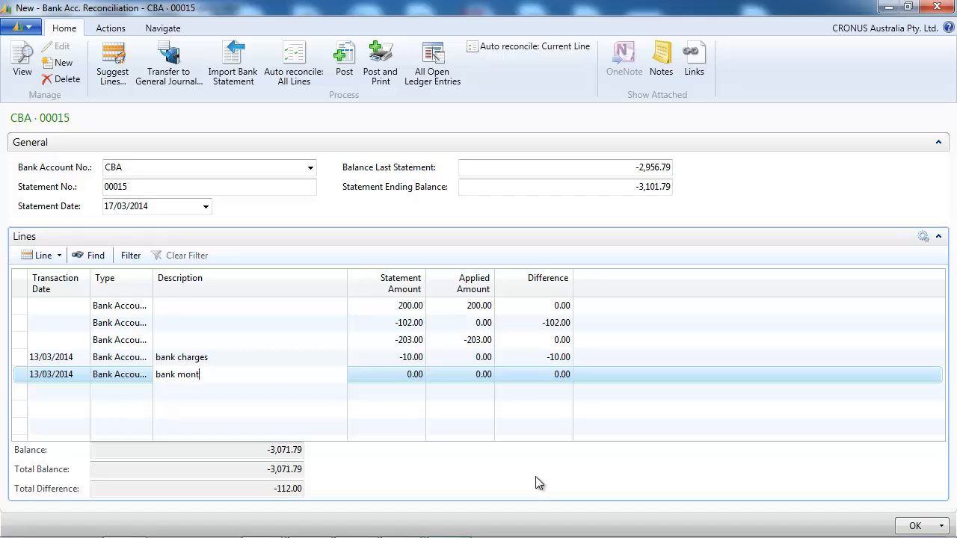
type("hly fee")
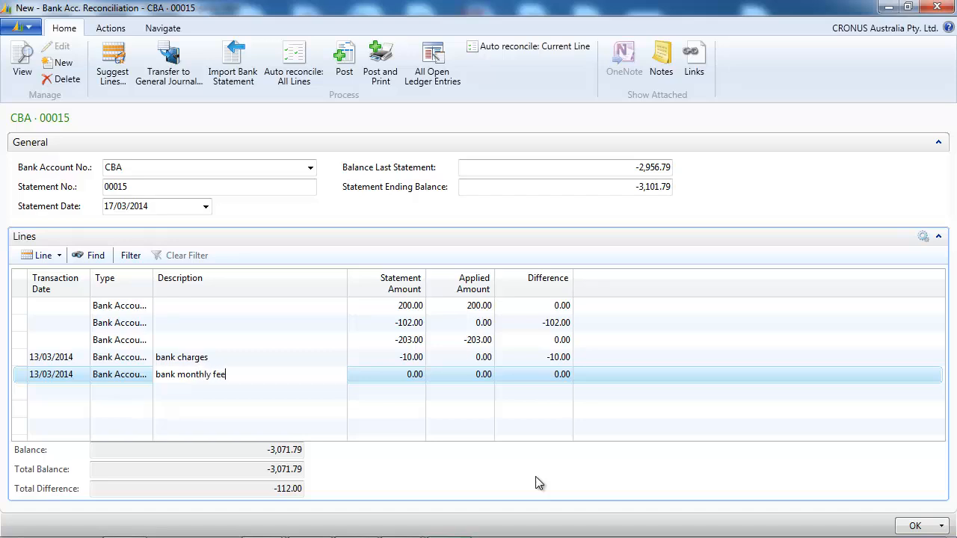
type("-3")
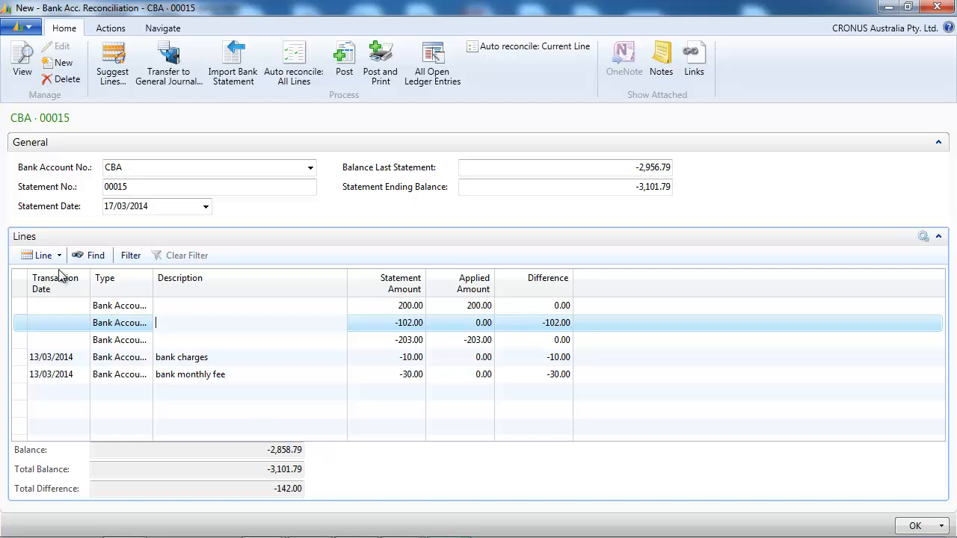
Apply the -80, -18 and -4 Suspense ledger entries to the -102.00 line
left_click(42, 254)
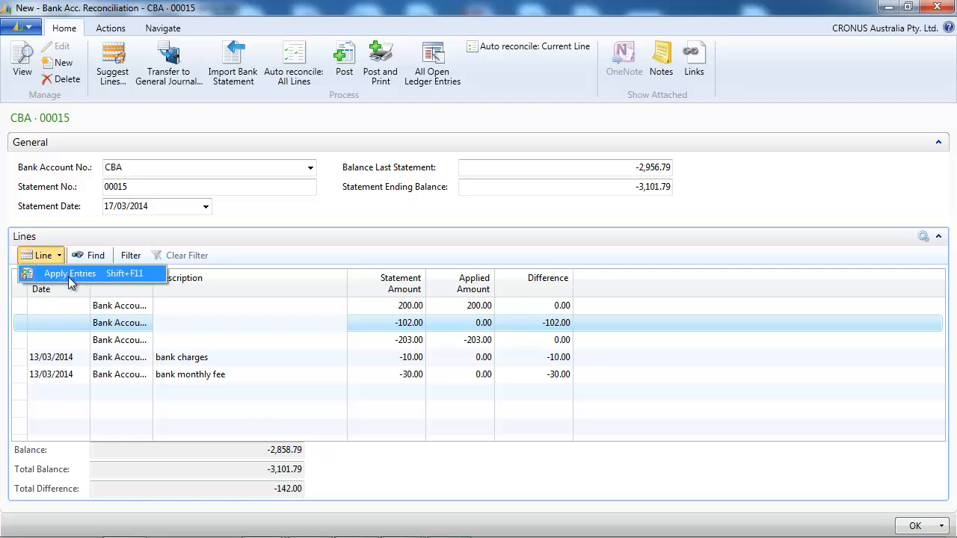
left_click(69, 272)
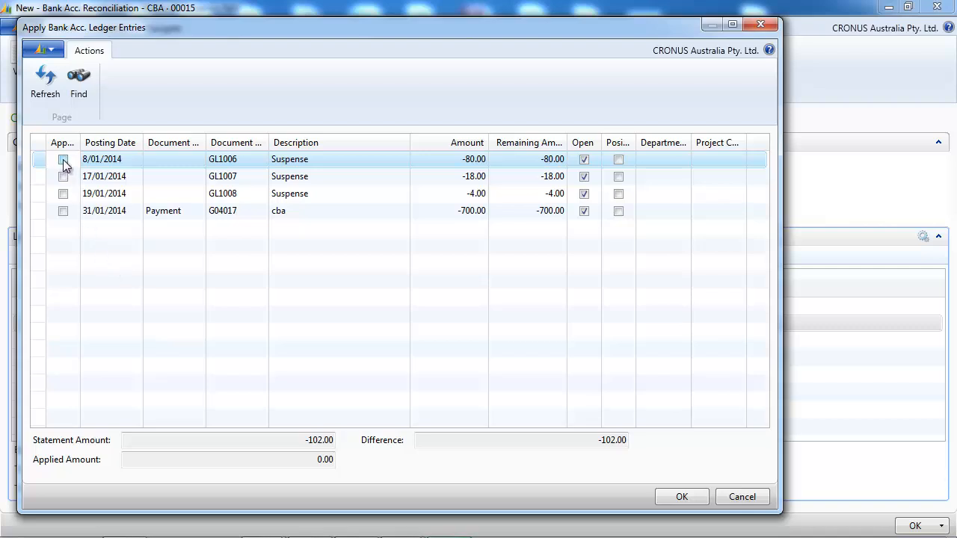
left_click(63, 158)
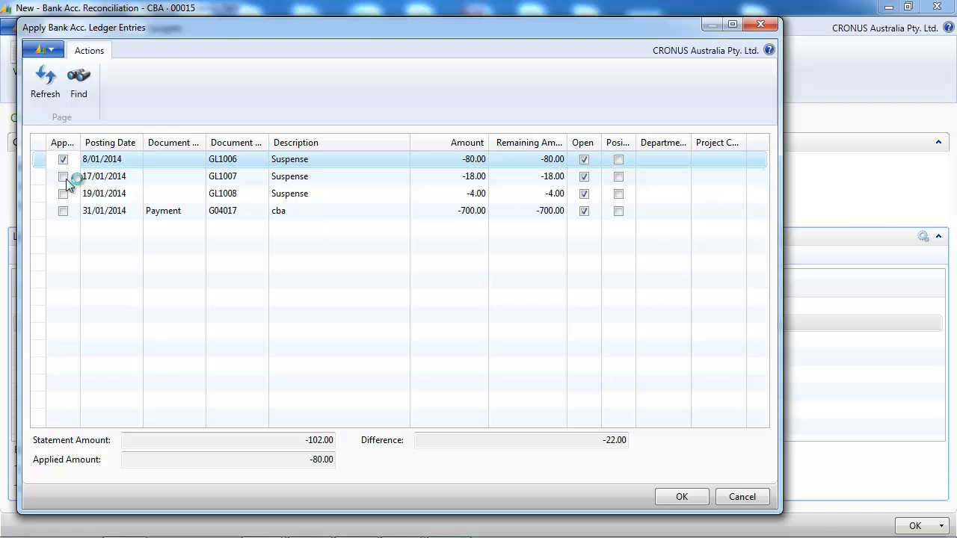
left_click(63, 177)
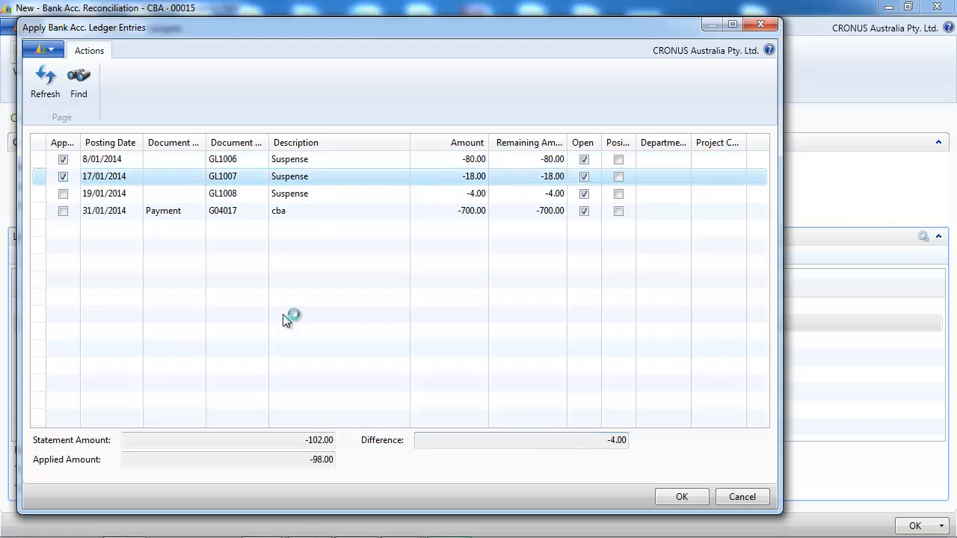
left_click(63, 194)
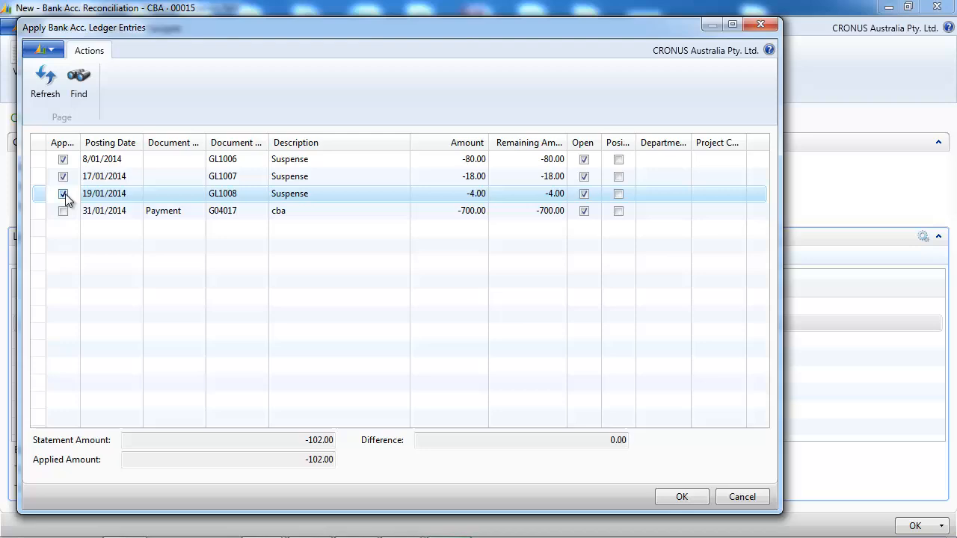
left_click(682, 496)
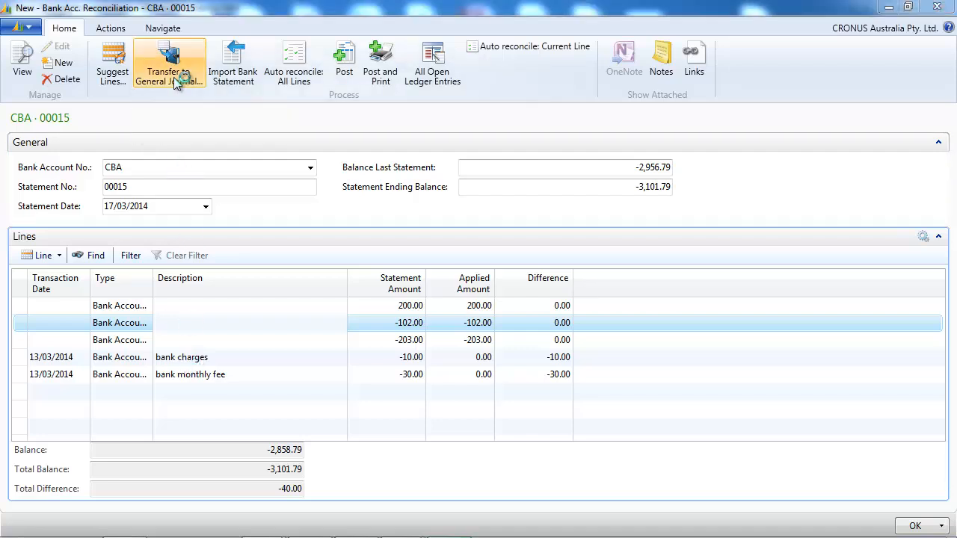
Transfer the unmatched charge lines to the General Journal and go to General Journals
left_click(169, 63)
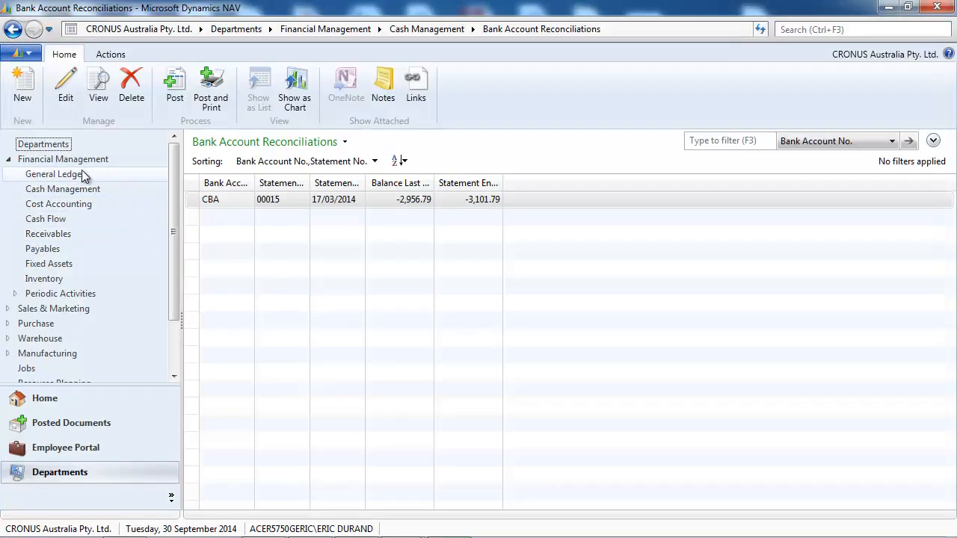
left_click(53, 173)
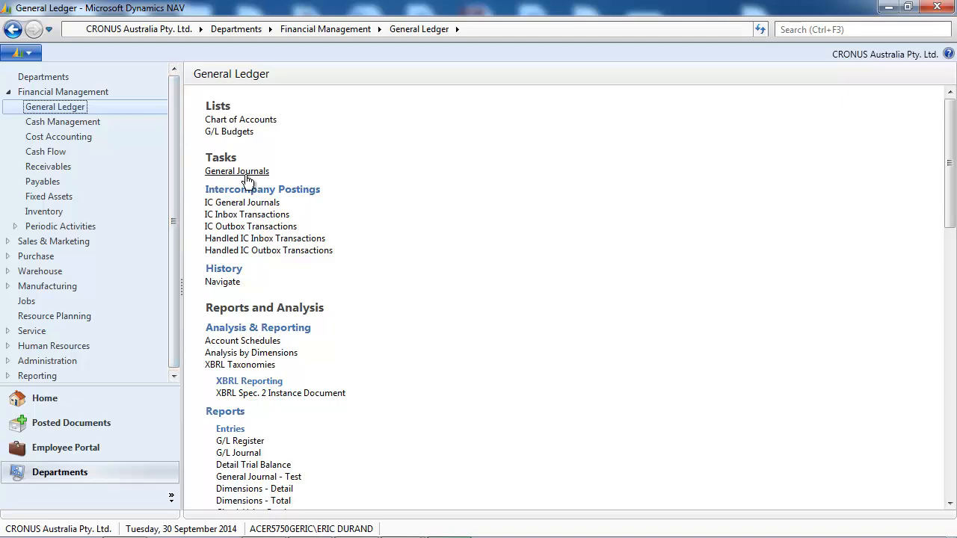
left_click(236, 170)
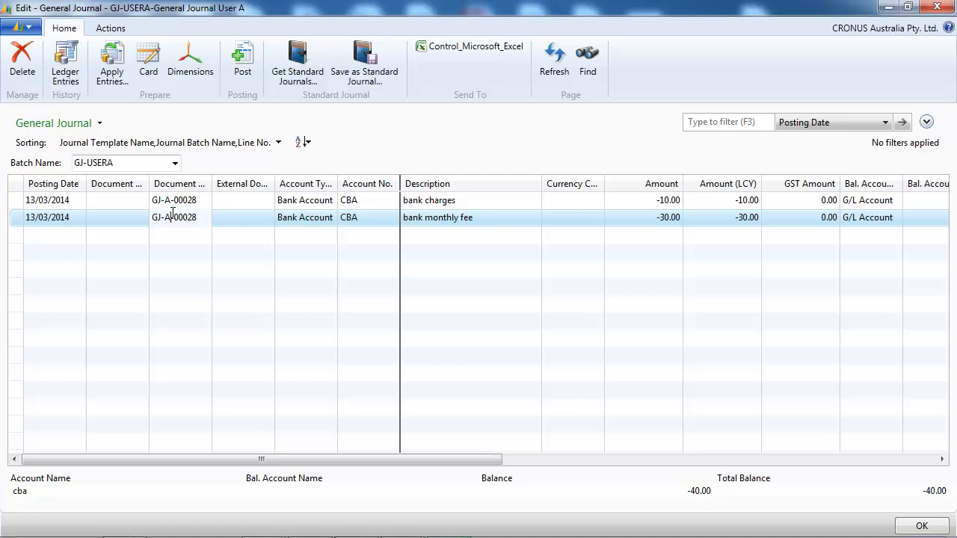
Insert a new G/L Account line for Bank Charges 8642 with amount 10
right_click(172, 219)
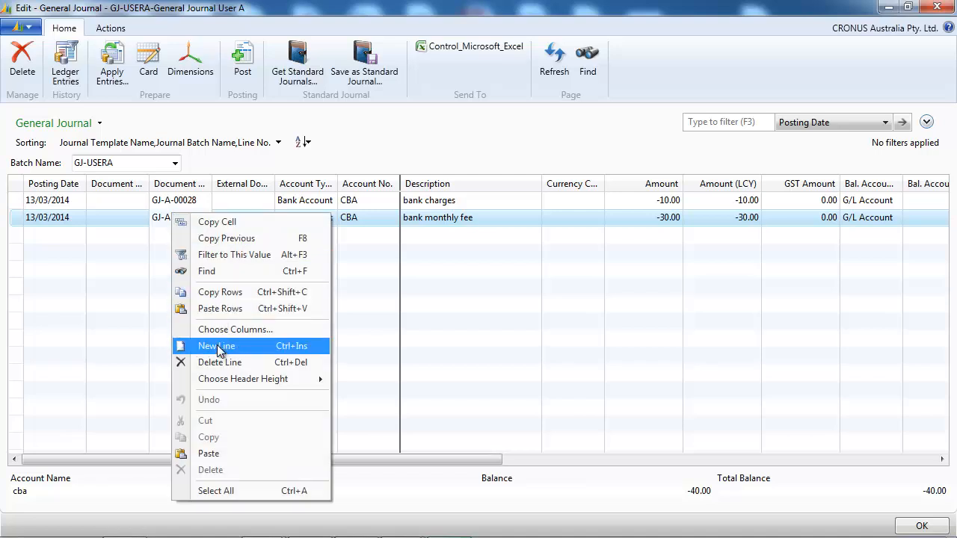
left_click(215, 346)
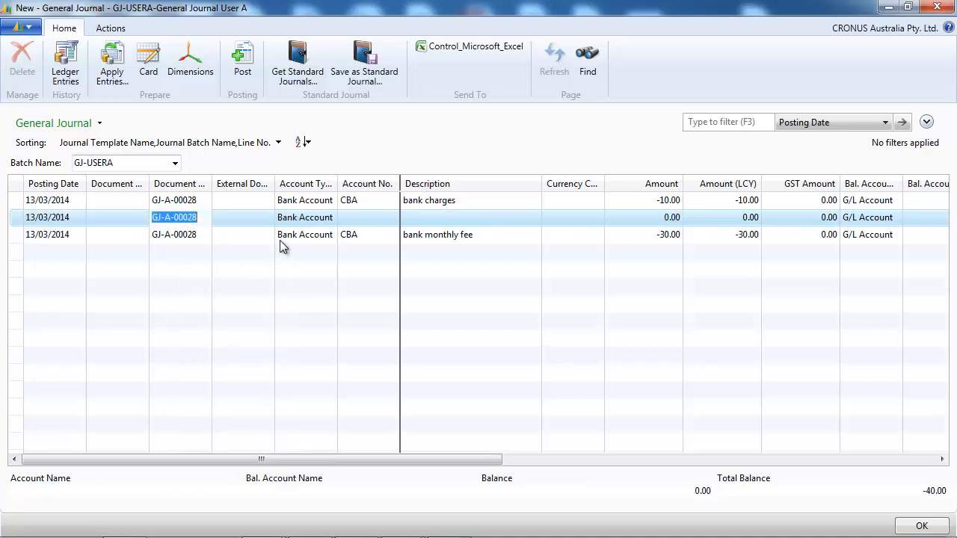
left_click(329, 218)
type("G/L")
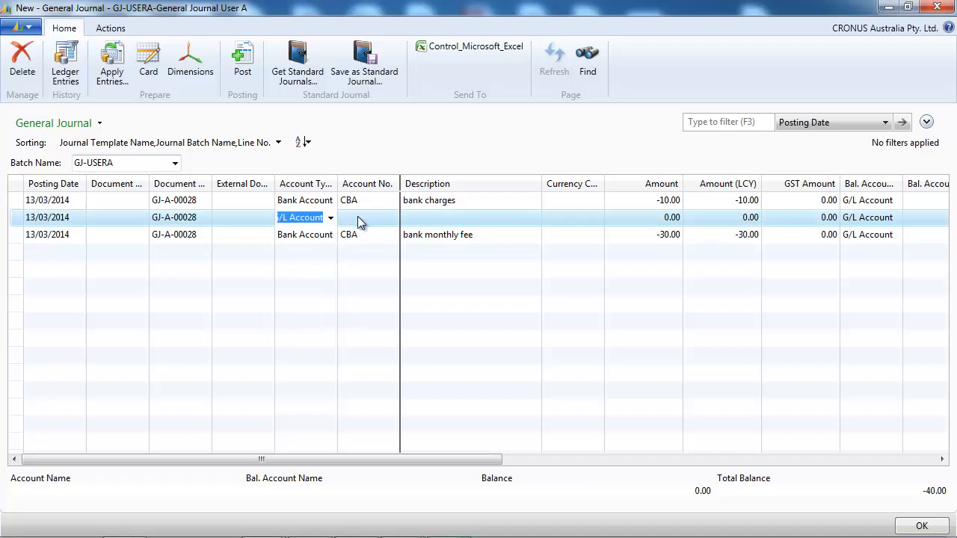
type("bank")
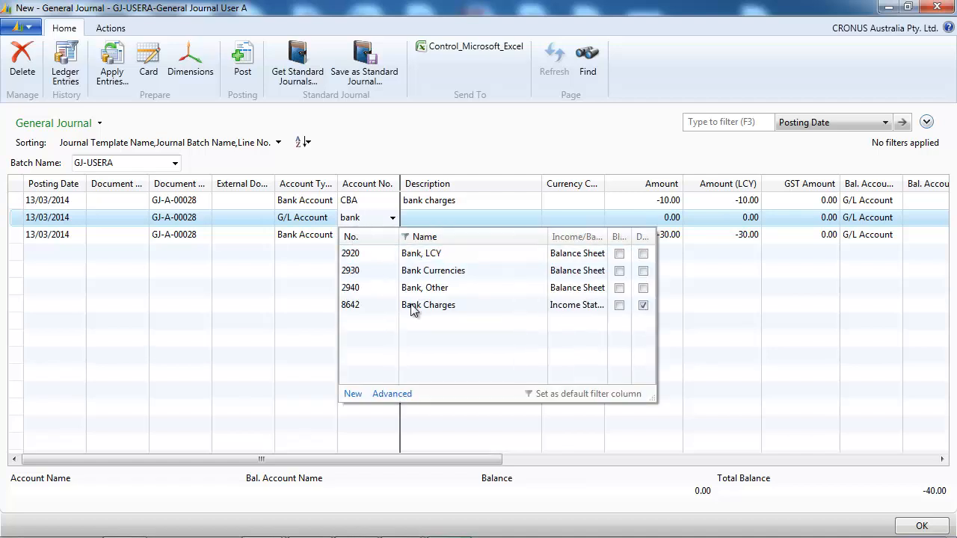
left_click(428, 305)
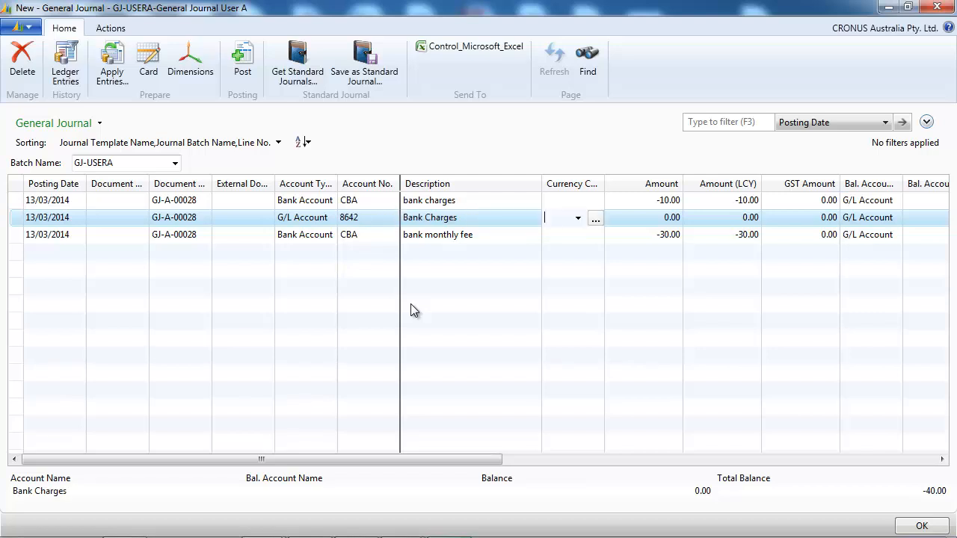
left_click(661, 219)
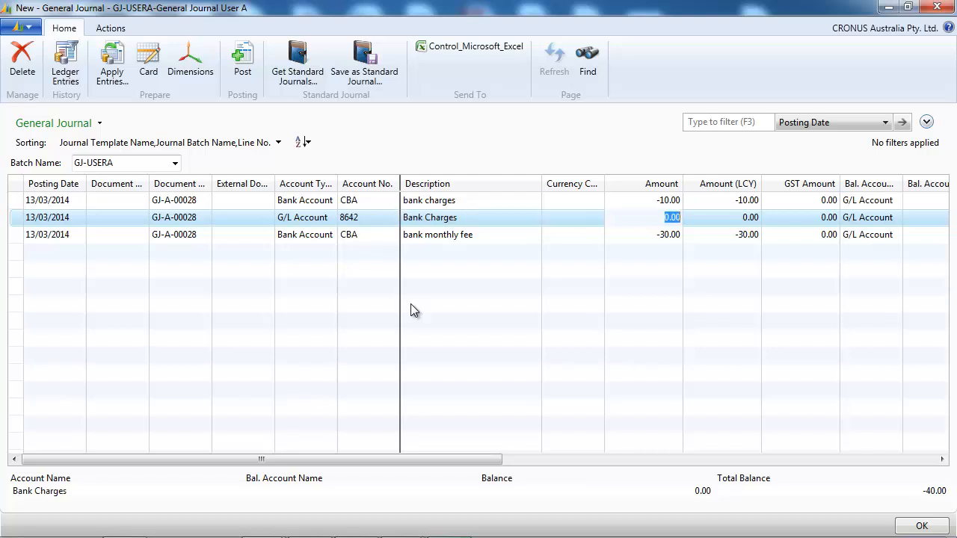
type("10")
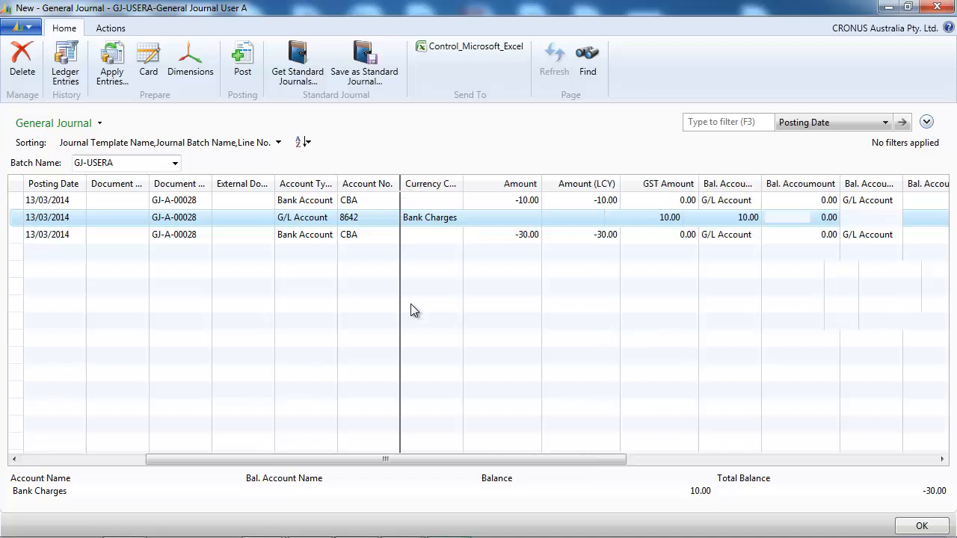
Set the line's posting type to Purchase, GST business NATIONAL and product group GST10
scroll("right", 3)
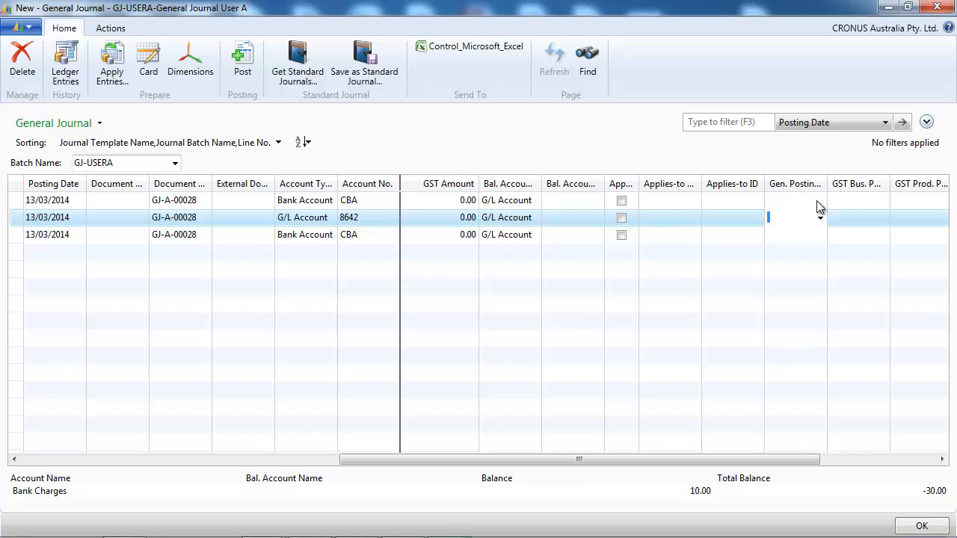
left_click(820, 218)
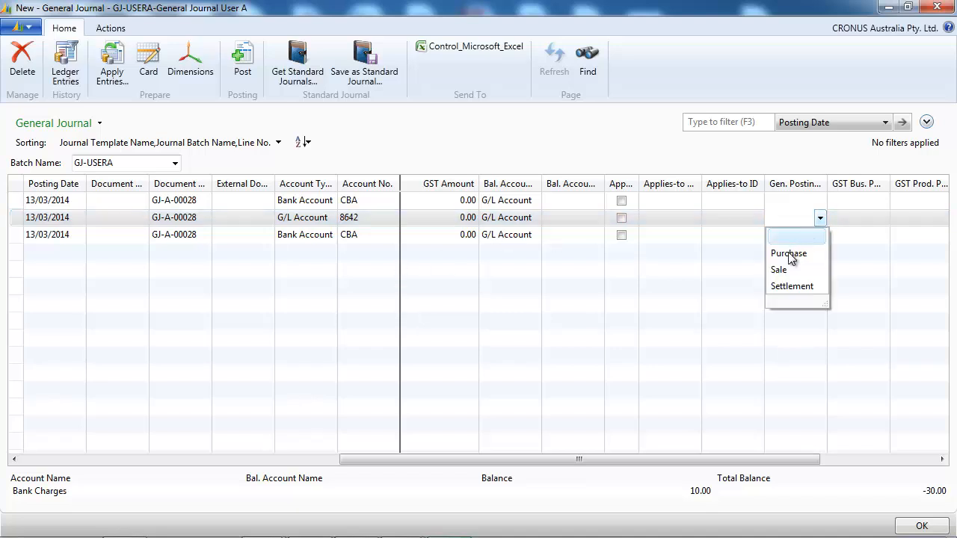
left_click(790, 253)
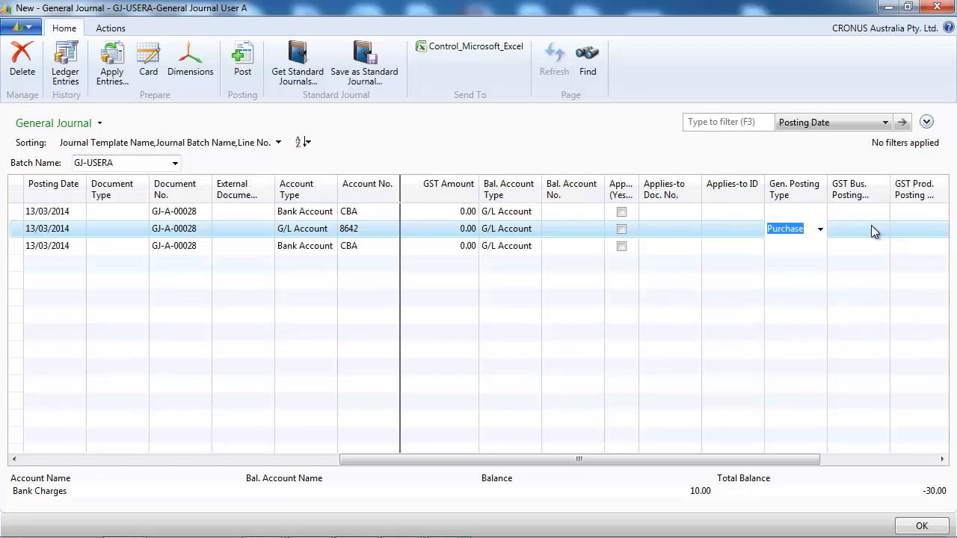
left_click(882, 229)
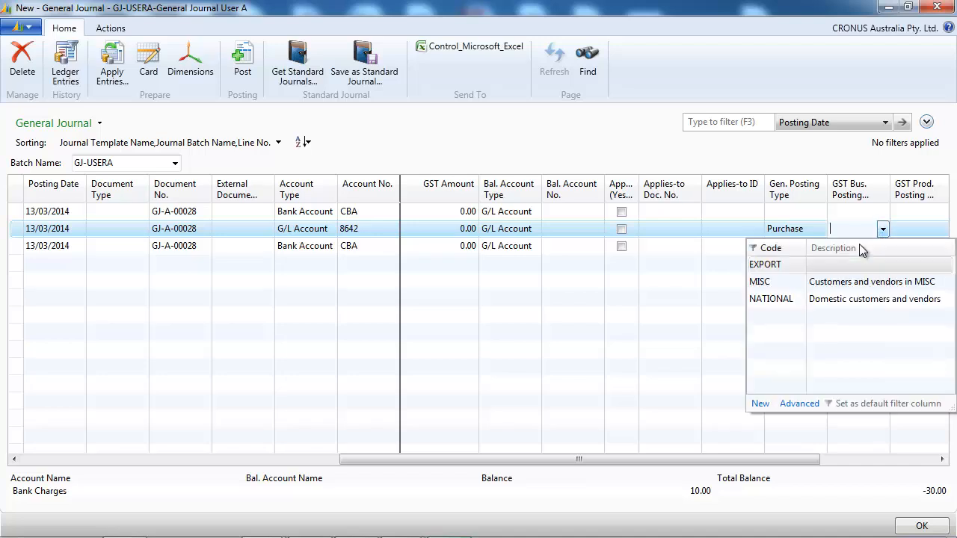
left_click(772, 299)
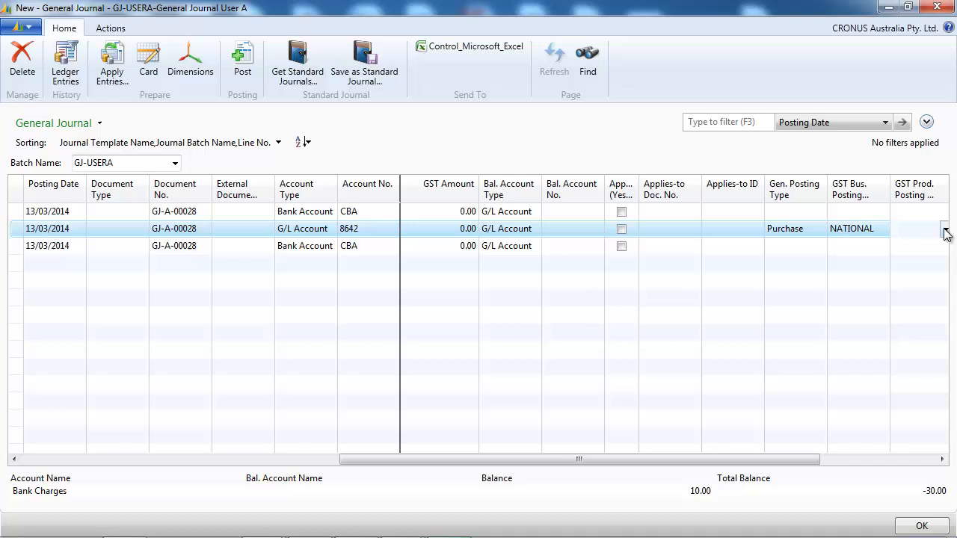
left_click(945, 228)
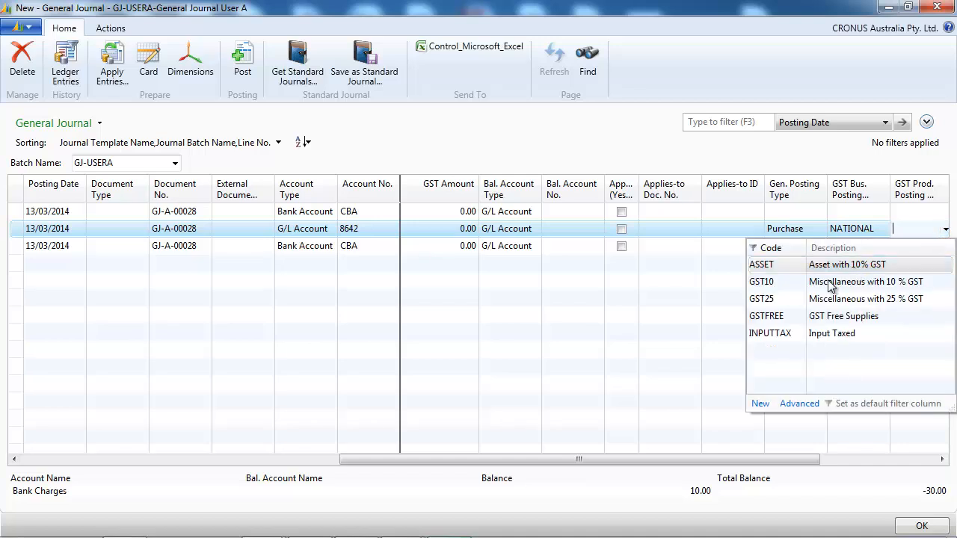
left_click(761, 281)
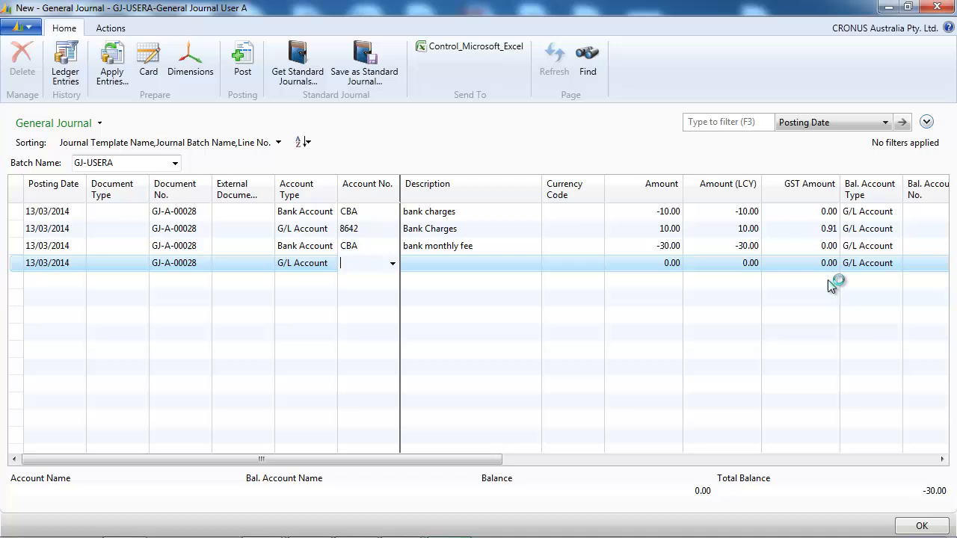
Correct the fourth line to Bank Charges 8642 with product group GST10
type("ban")
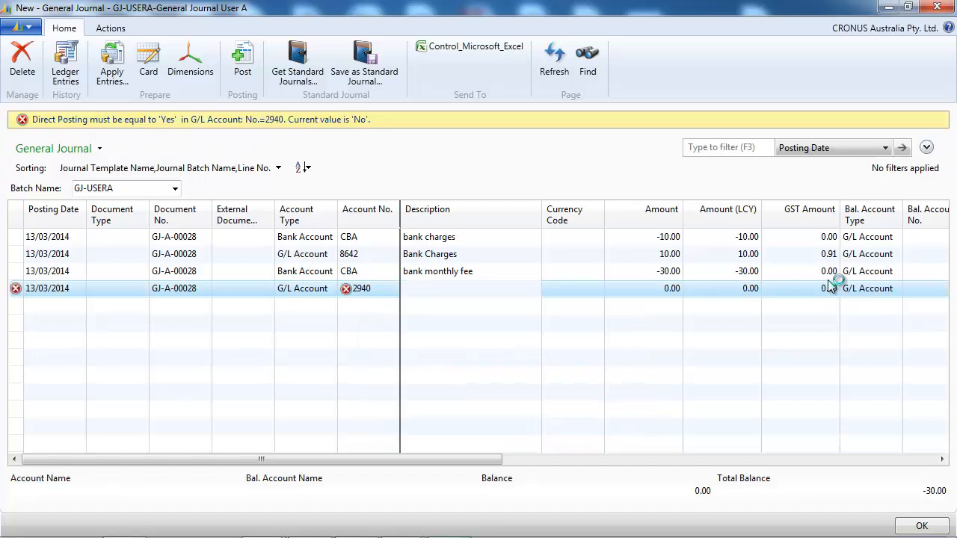
left_click(367, 287)
type("8642")
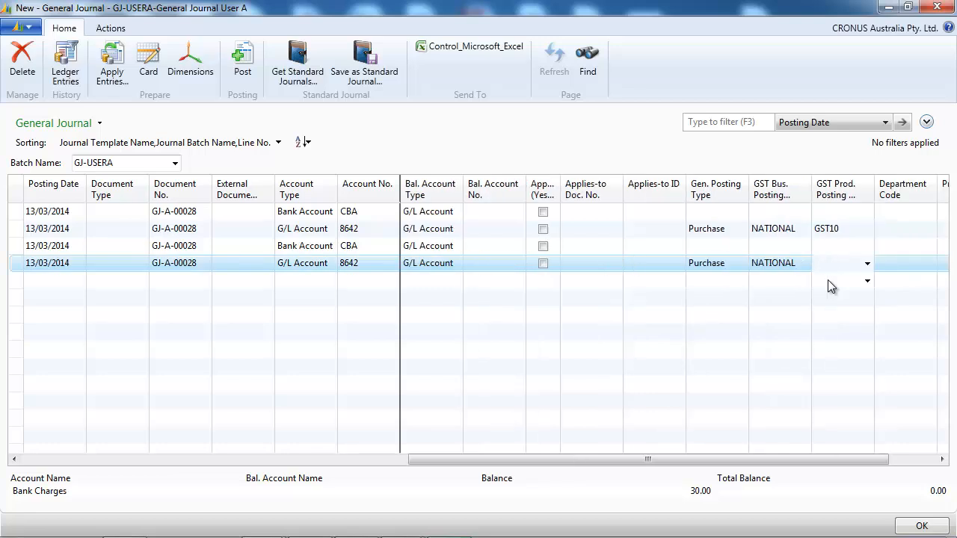
type("gst1")
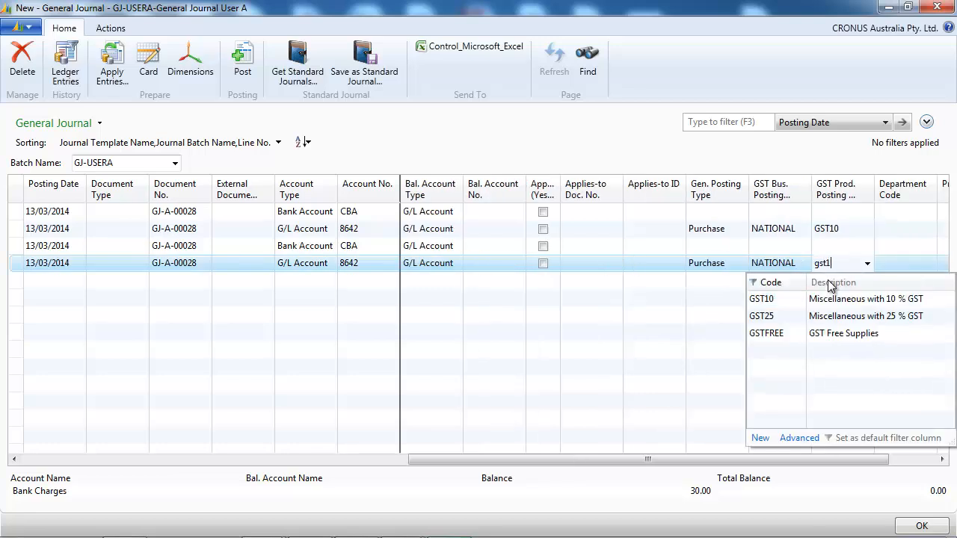
left_click(760, 299)
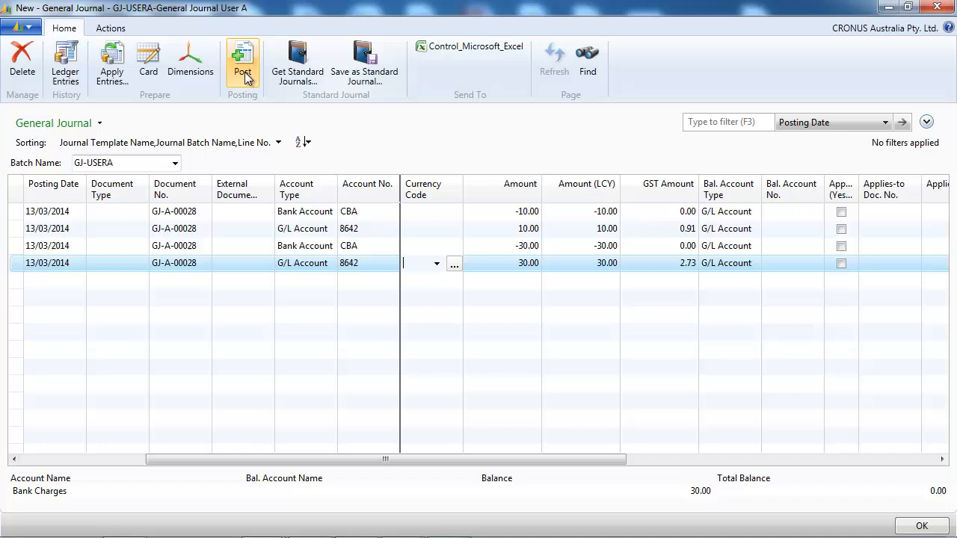
Post the bank charge journal lines and confirm
left_click(242, 60)
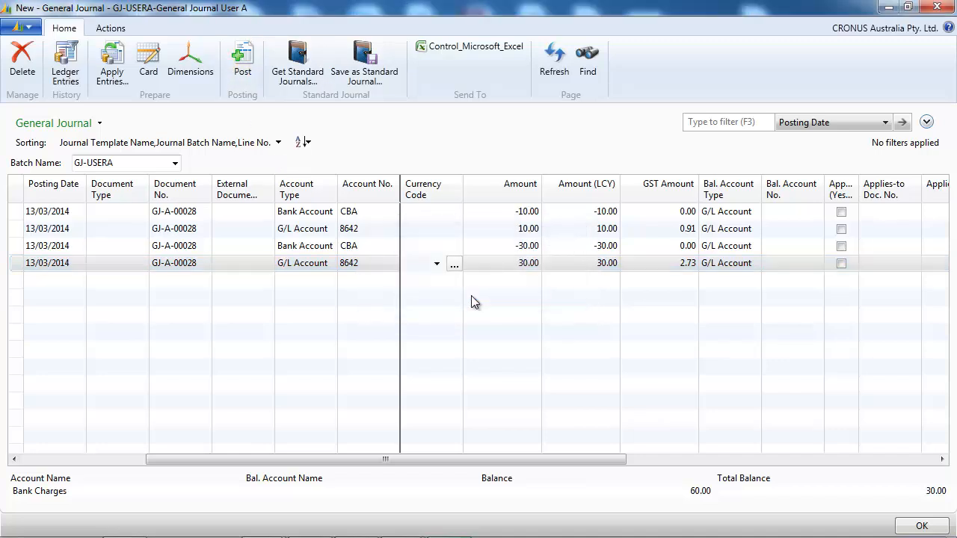
left_click(242, 60)
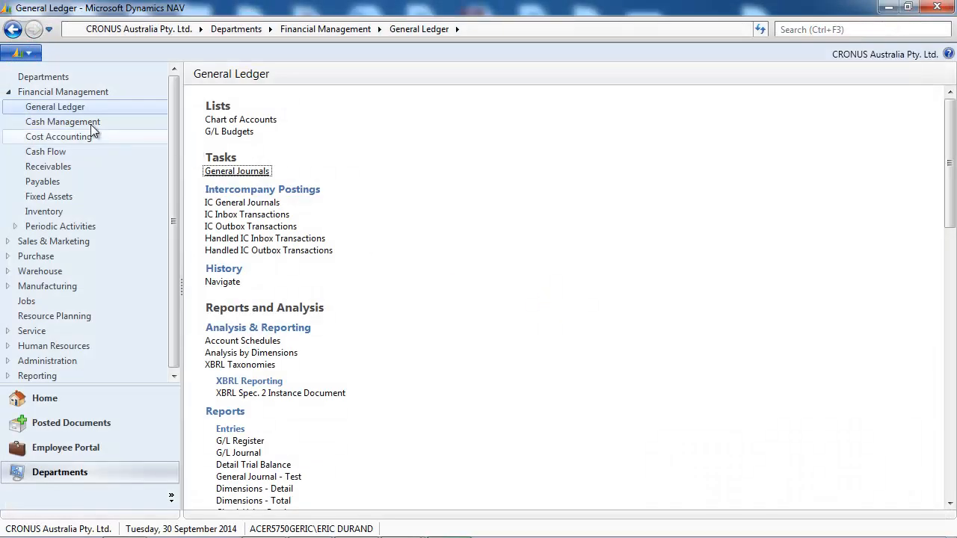
Reopen the reconciliation from Cash Management and apply the -10.00 bank charges entry
left_click(62, 121)
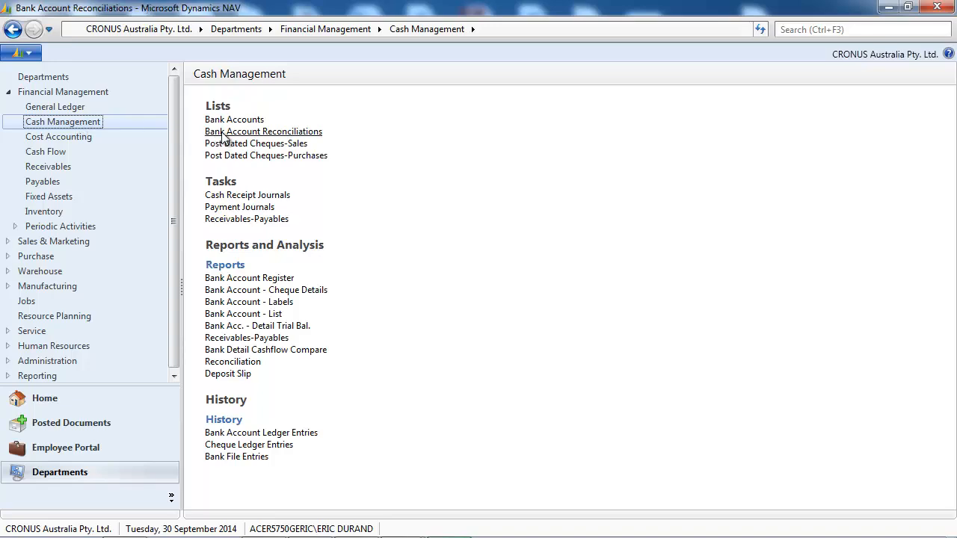
left_click(263, 131)
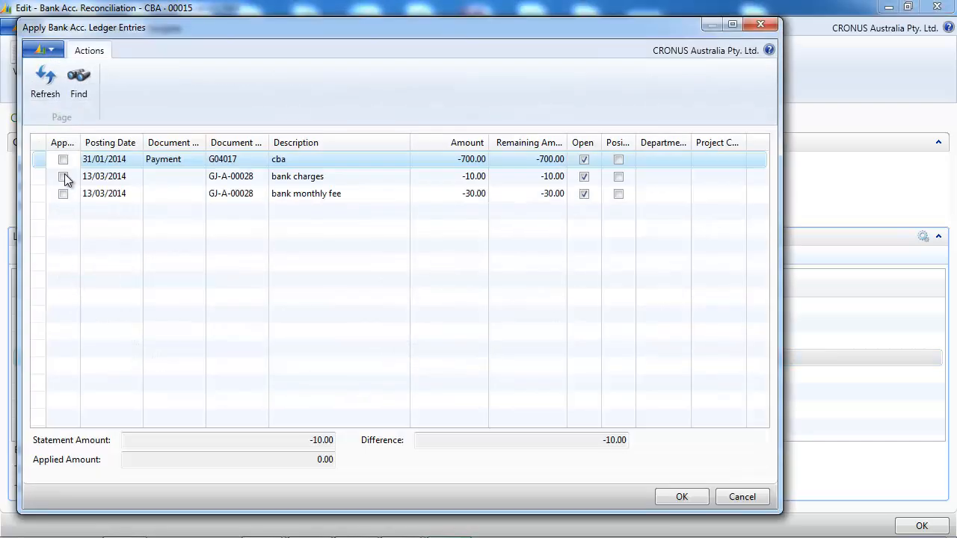
left_click(62, 177)
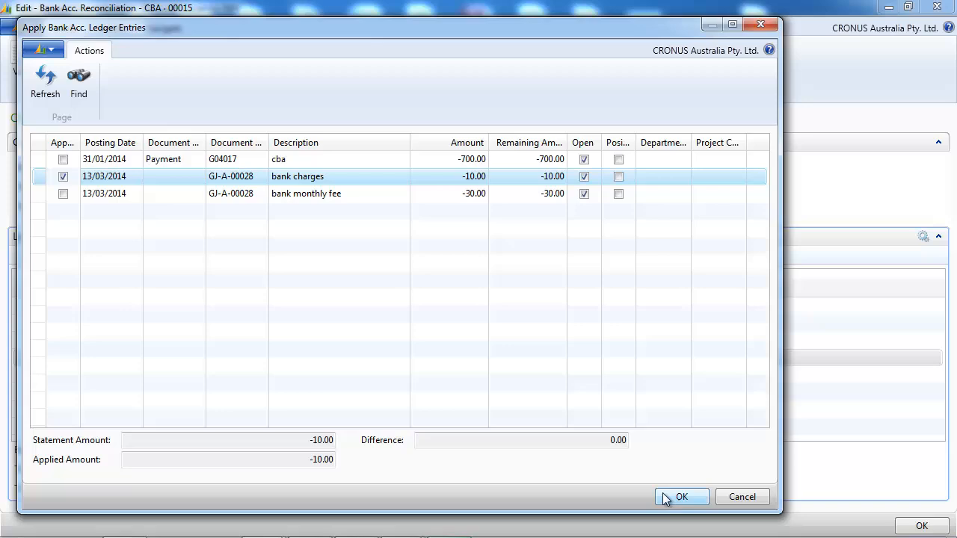
left_click(682, 497)
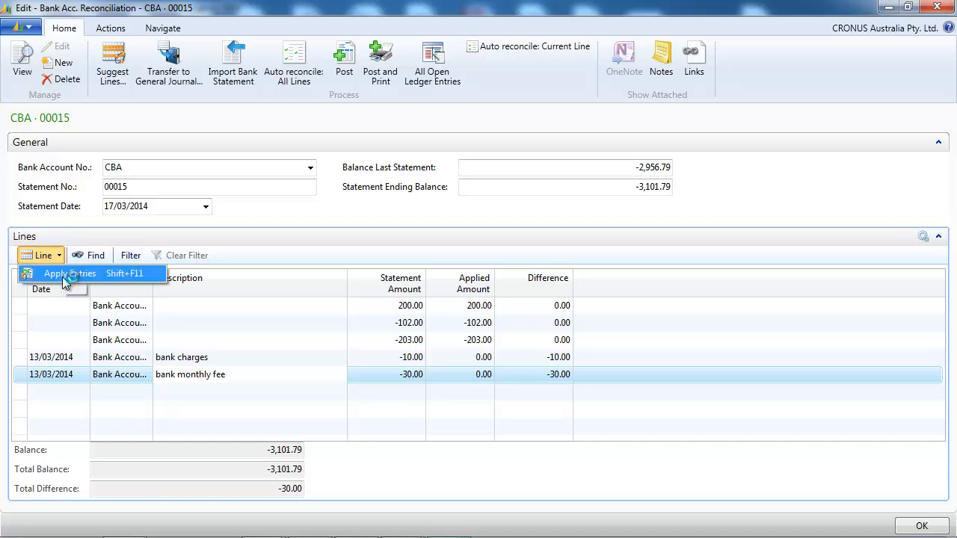
Apply the -30.00 bank monthly fee ledger entry to its line
left_click(69, 272)
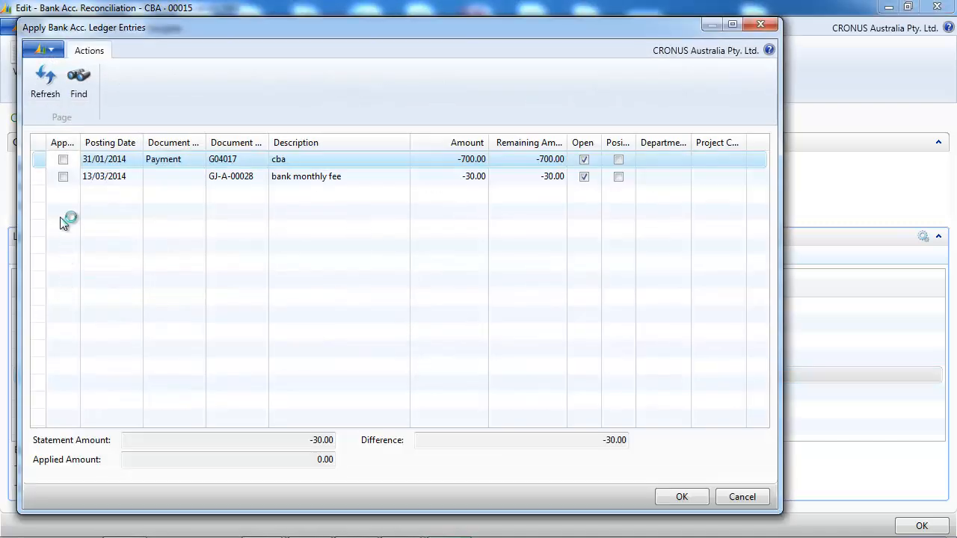
left_click(62, 176)
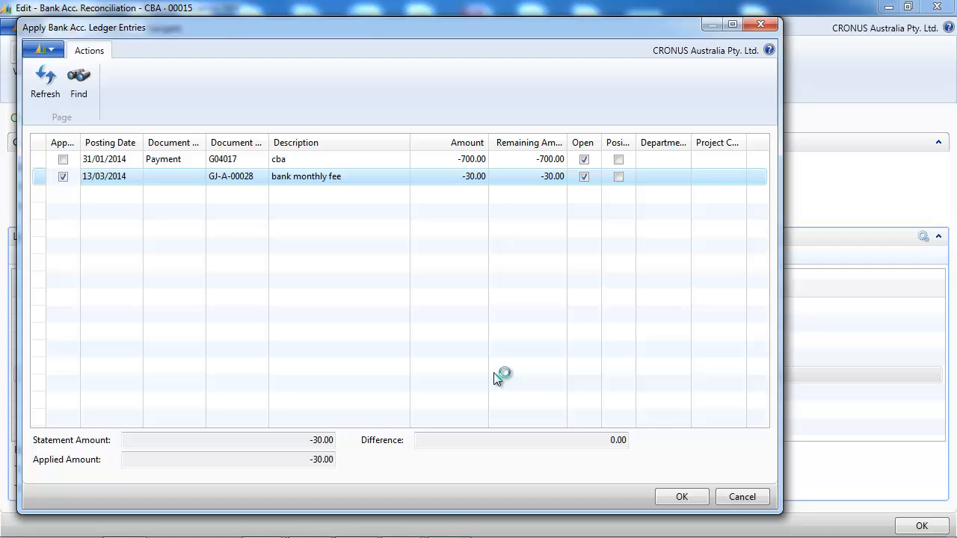
left_click(682, 496)
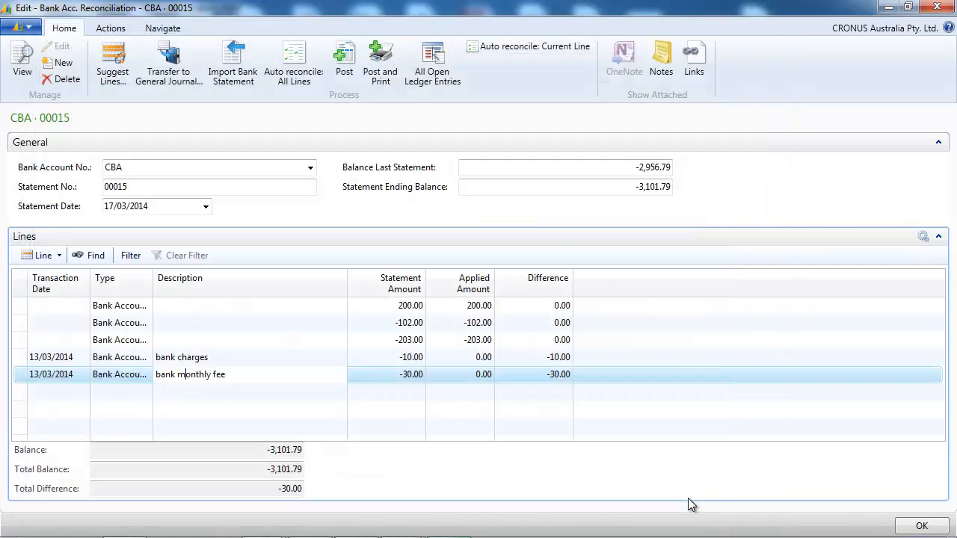
Post reconciliation CBA-00015 with total difference 0.00 and confirm
left_click(411, 374)
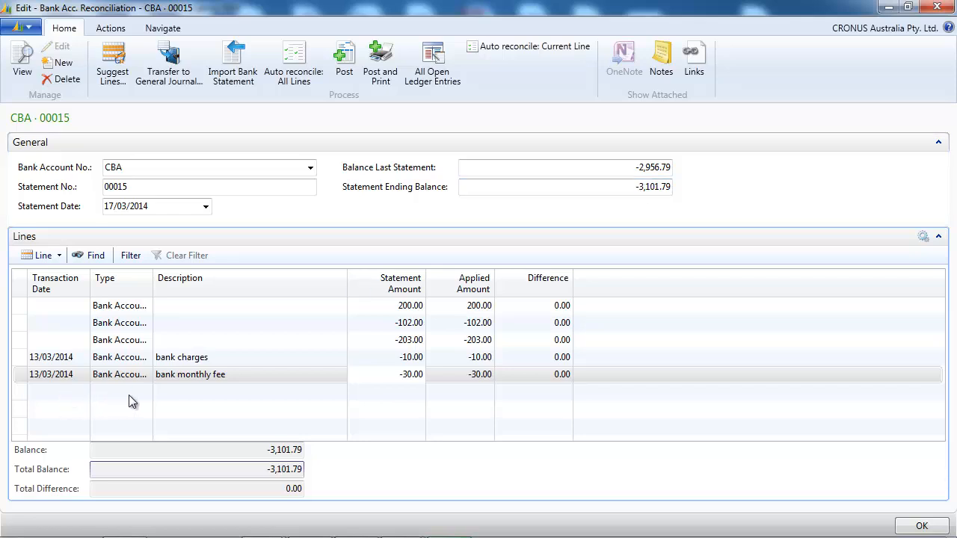
left_click(147, 392)
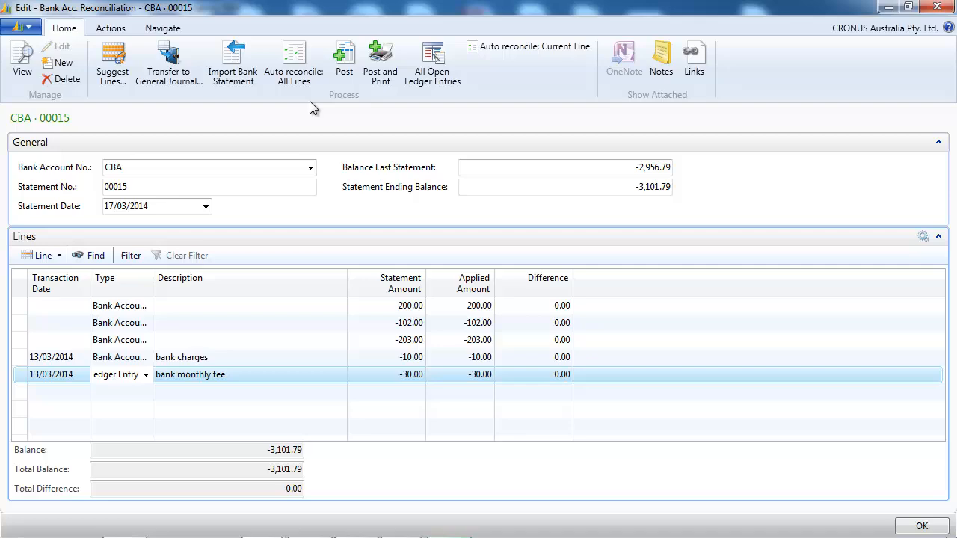
left_click(344, 60)
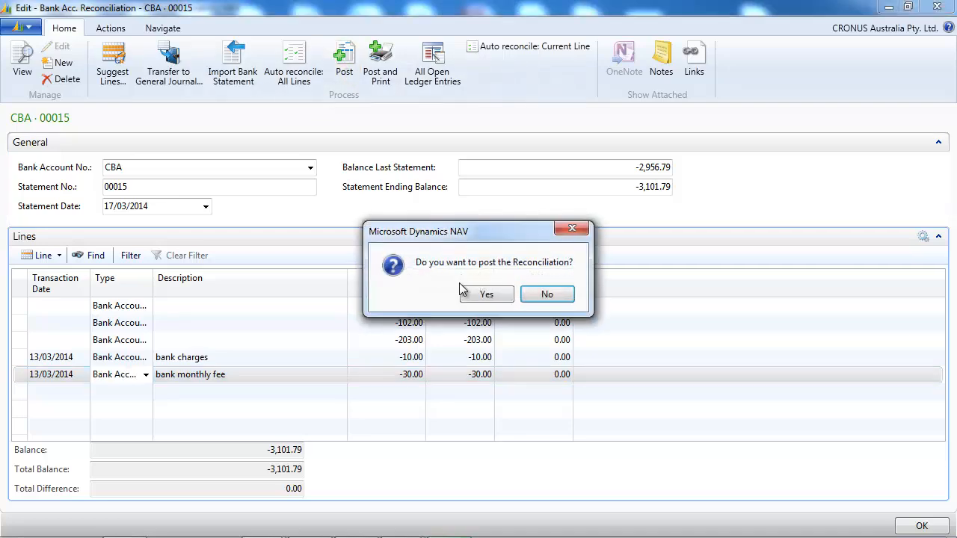
left_click(486, 293)
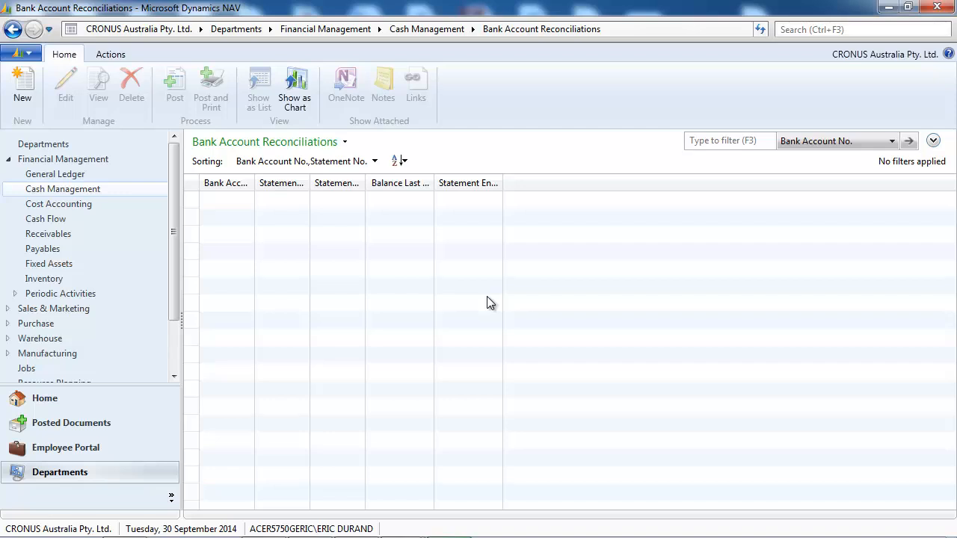
mouse_move(326, 28)
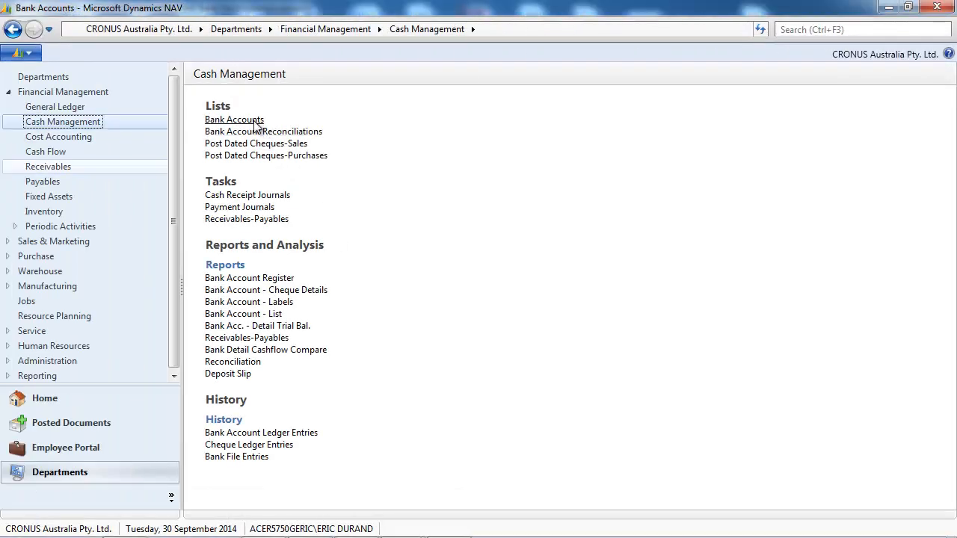
left_click(234, 119)
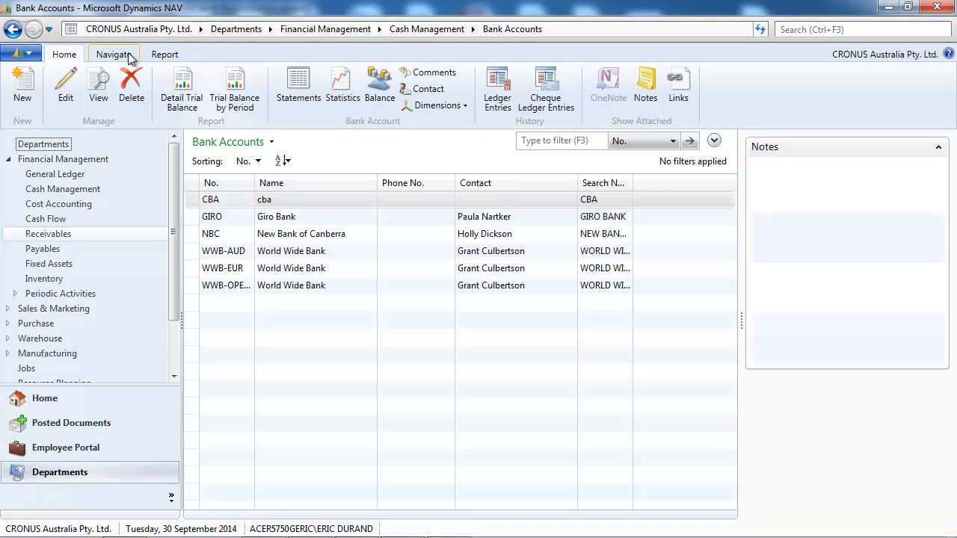
left_click(113, 53)
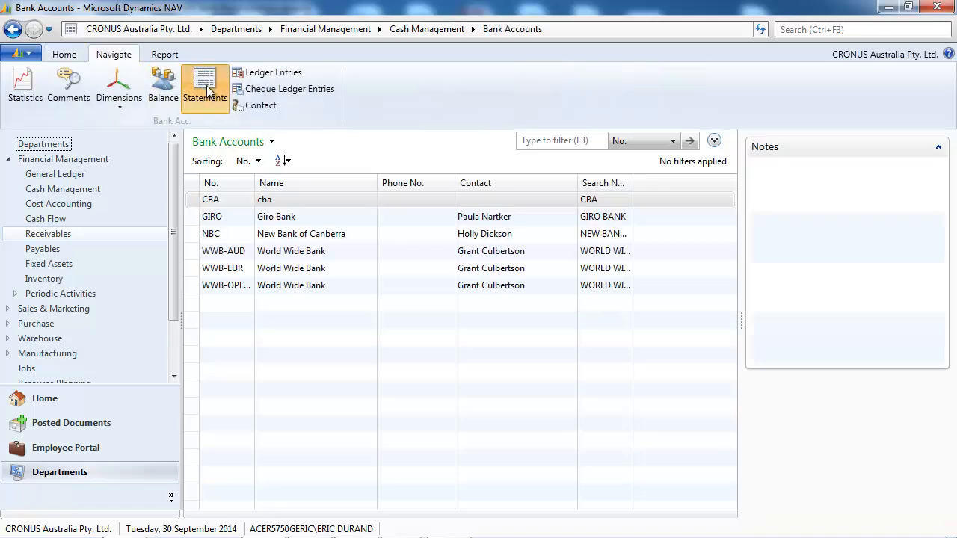
left_click(203, 87)
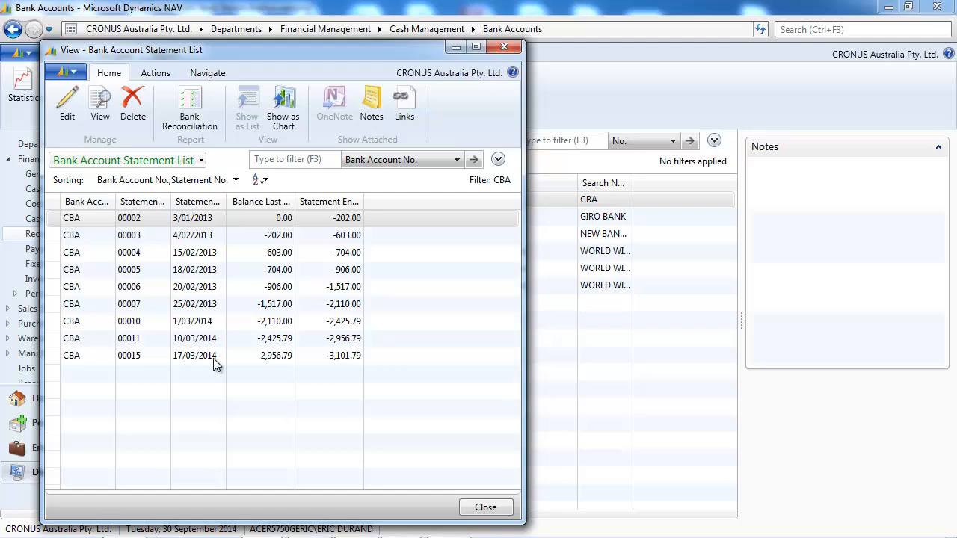
left_click(195, 356)
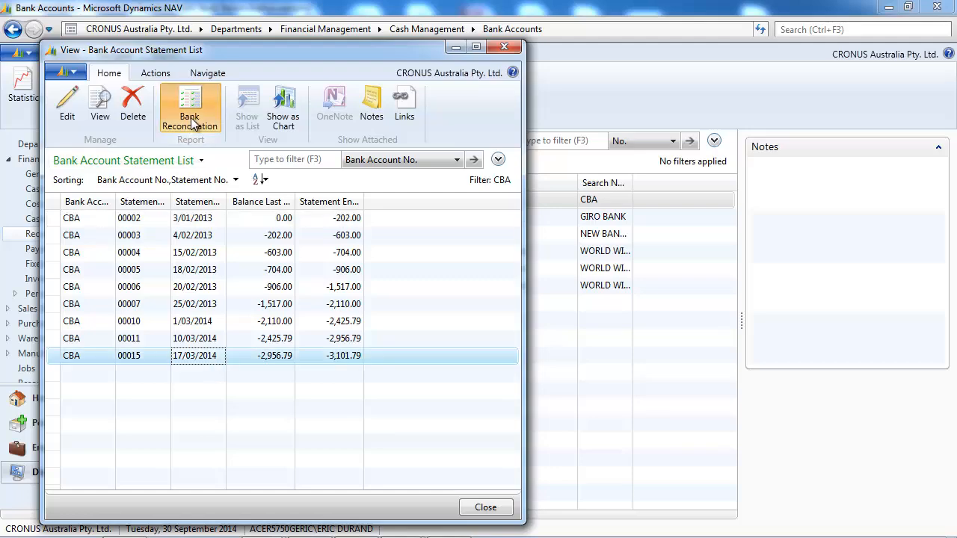
left_click(189, 105)
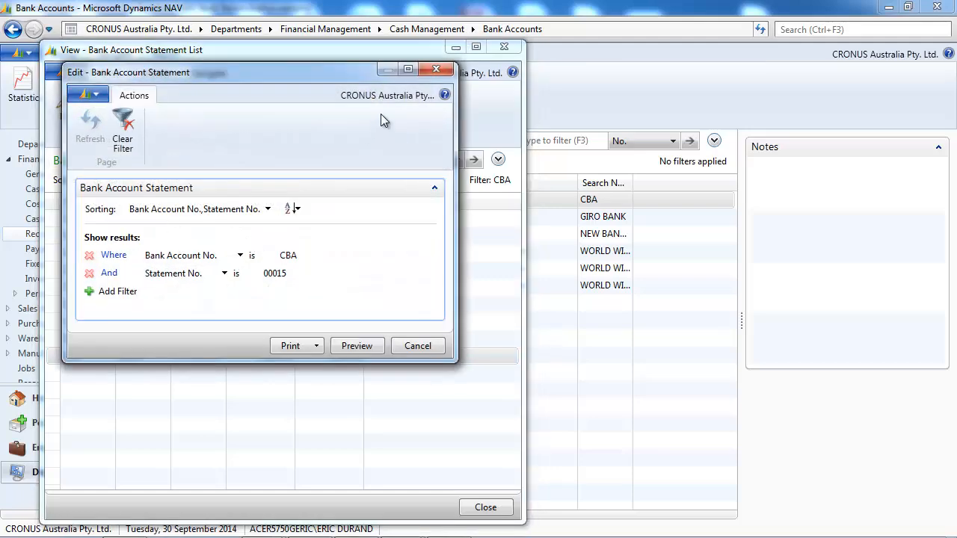
left_click(417, 345)
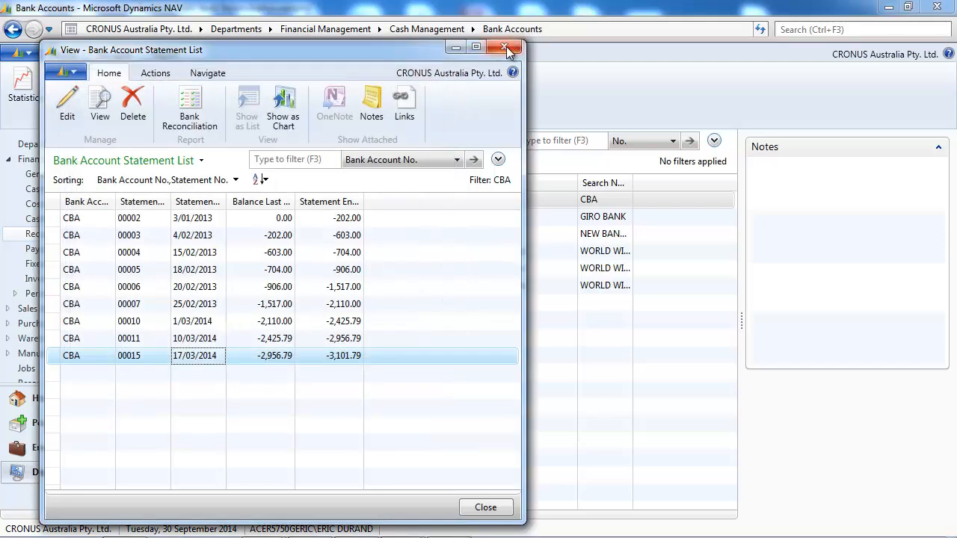
left_click(505, 49)
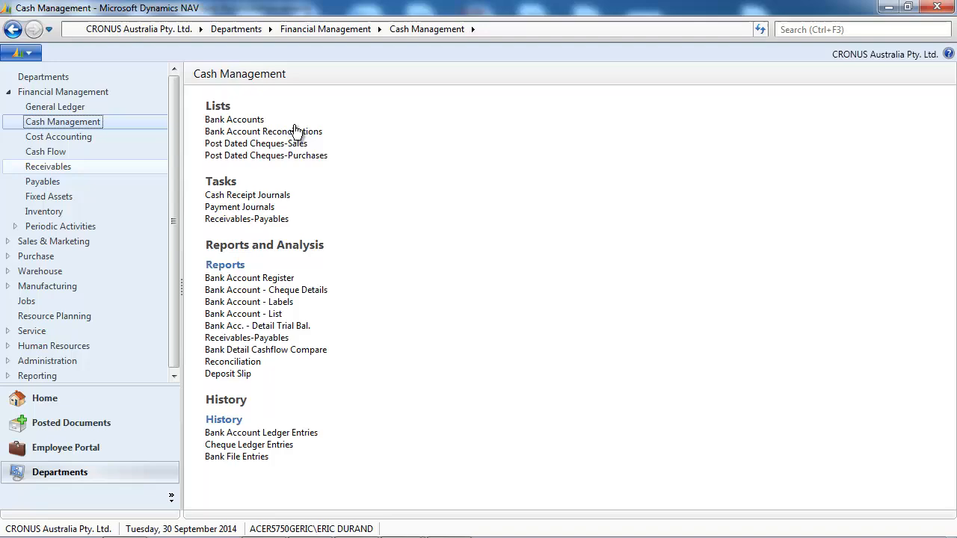
Create reconciliation CBA-00016 for bank account CBA with statement date 25/03/2014
left_click(263, 132)
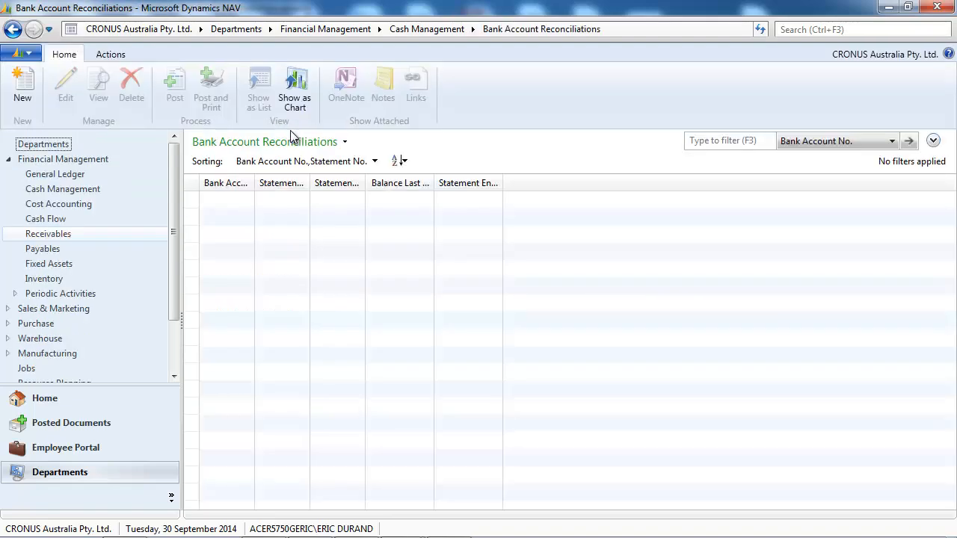
left_click(23, 85)
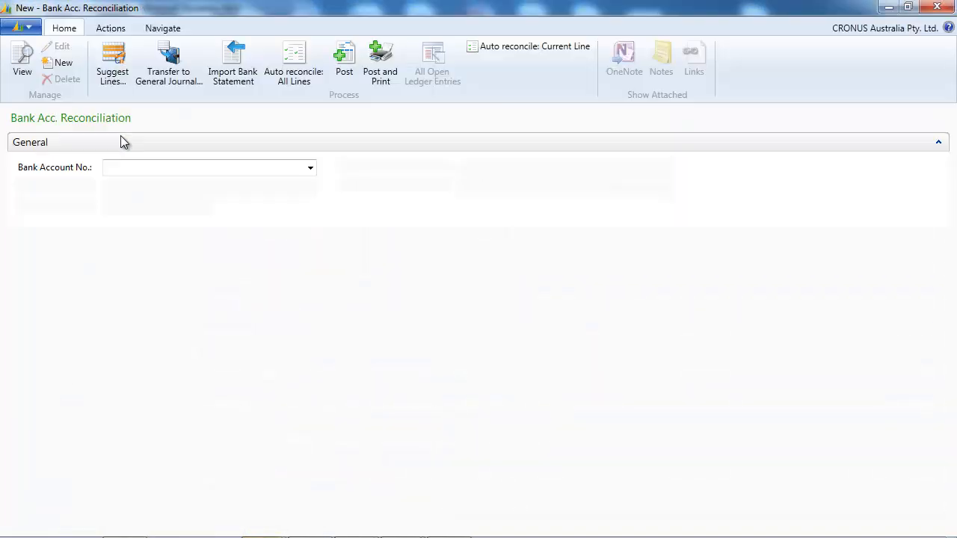
left_click(309, 168)
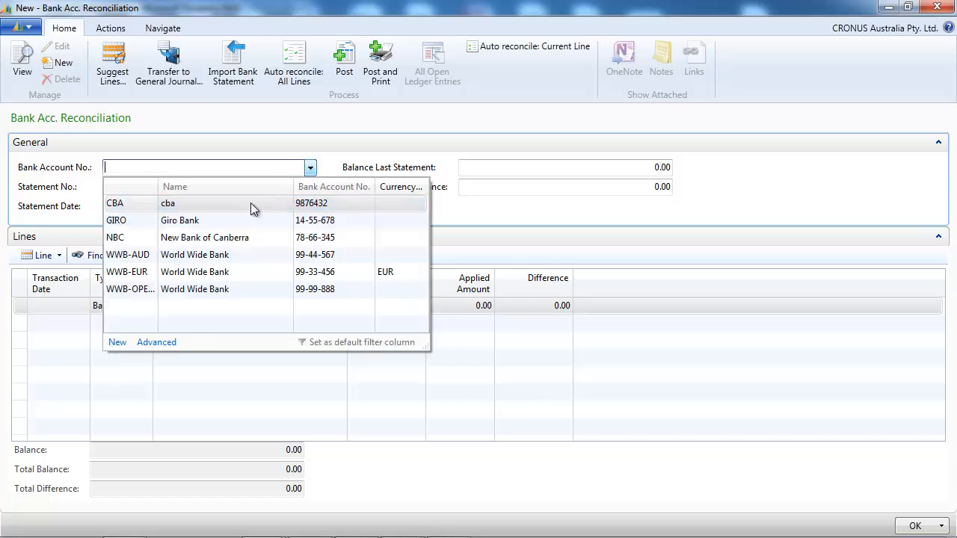
left_click(113, 203)
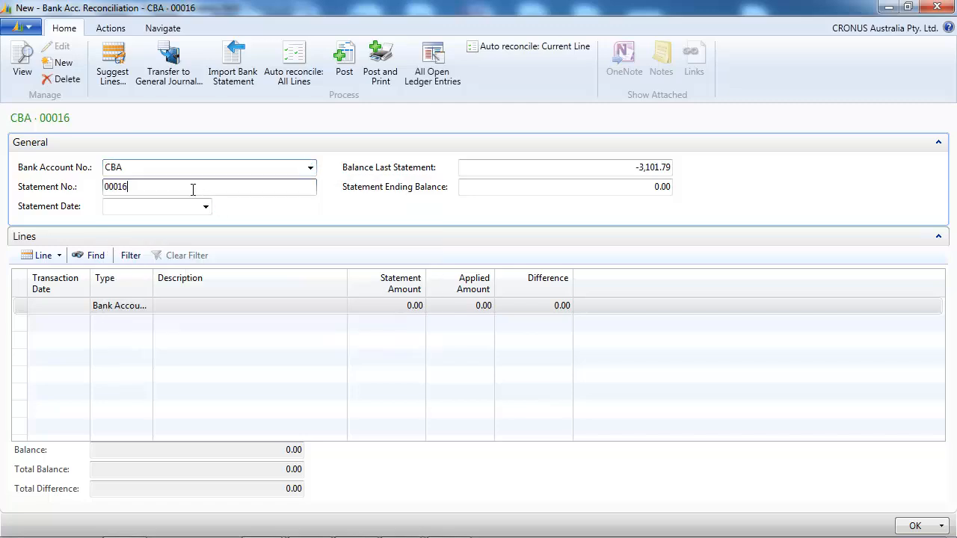
left_click(153, 207)
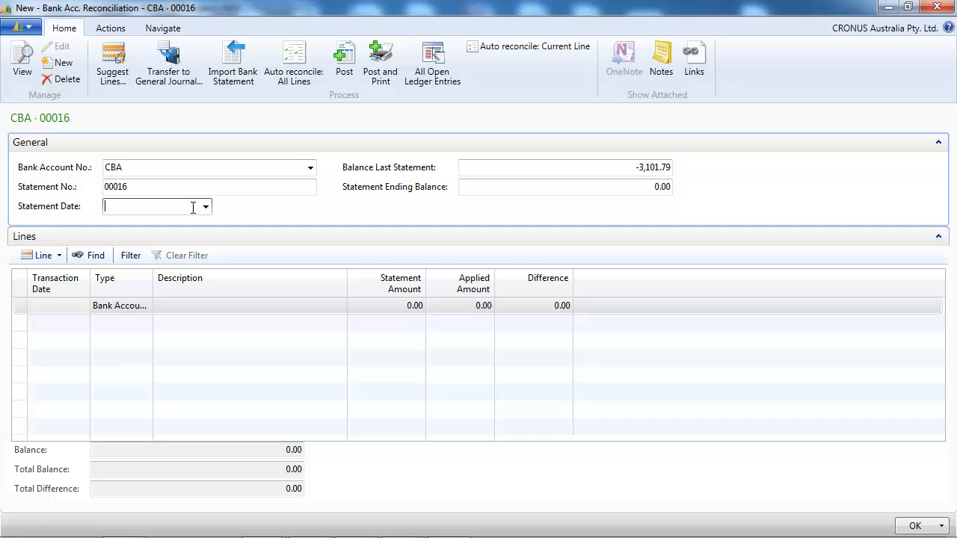
type("250")
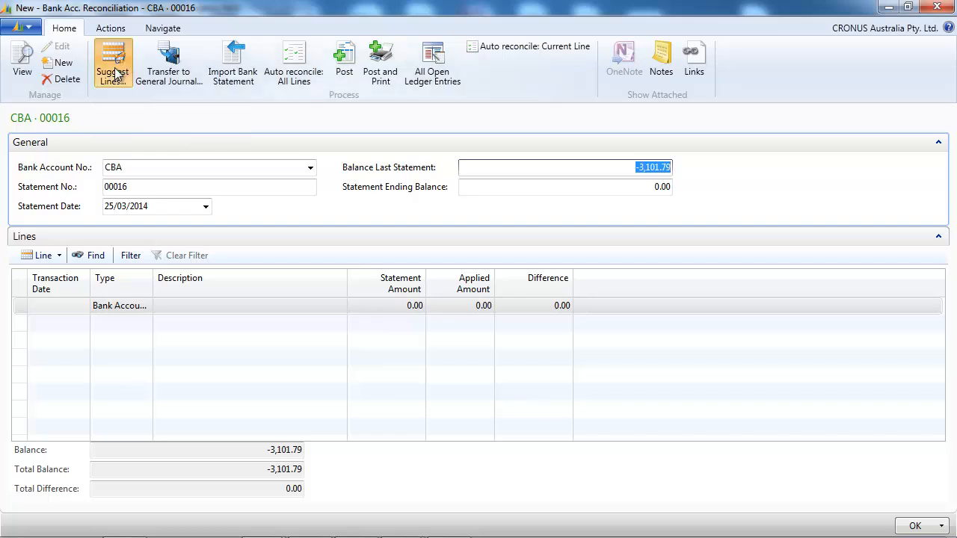
Fill CBA-00016 with suggested ledger lines and drop the -46,217.50 Canberra Postmaster line
left_click(113, 63)
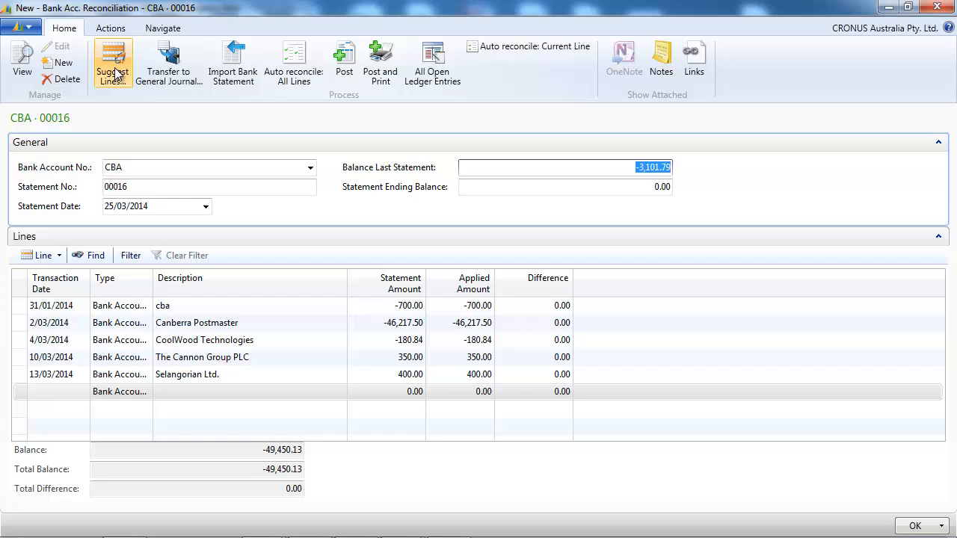
mouse_move(207, 374)
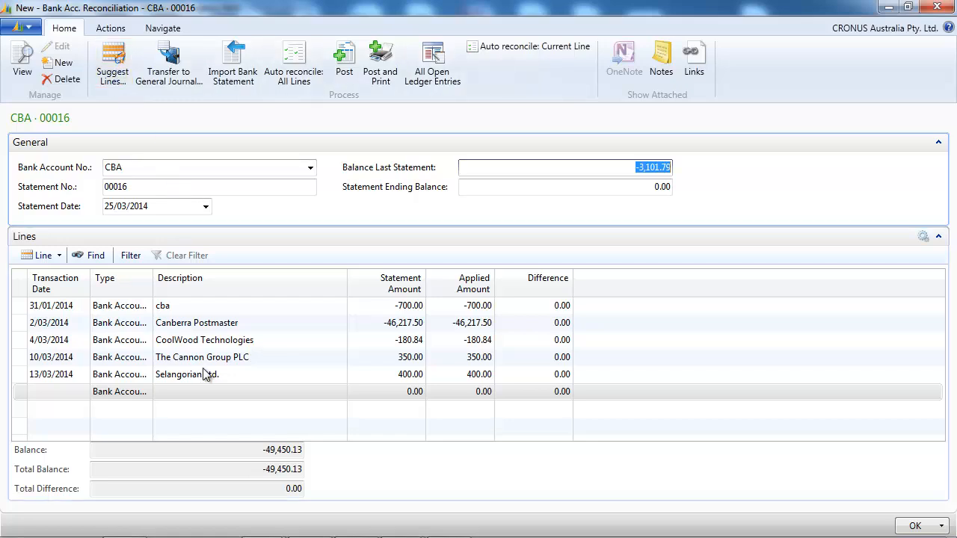
left_click(187, 374)
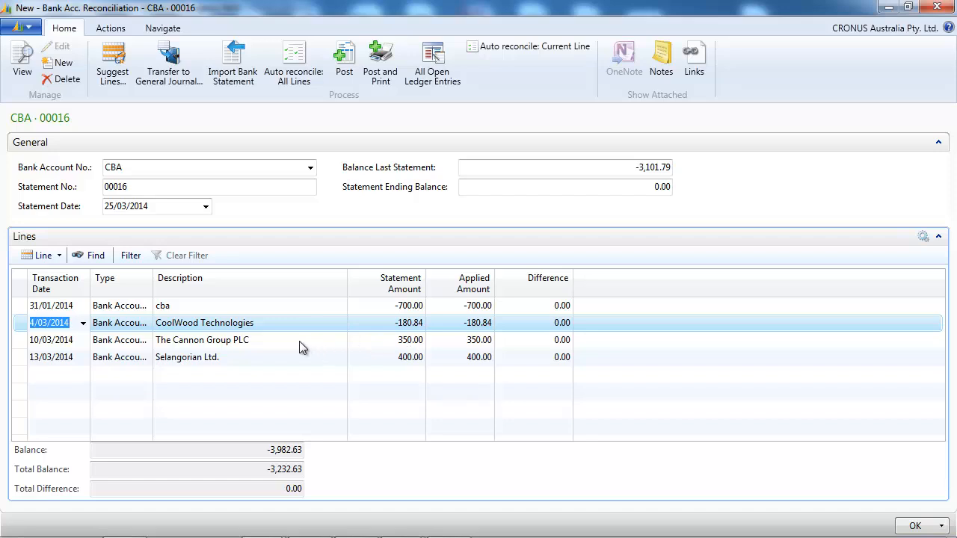
Delete The Cannon Group PLC line, leaving three lines totalling -3,582.63
left_click(299, 339)
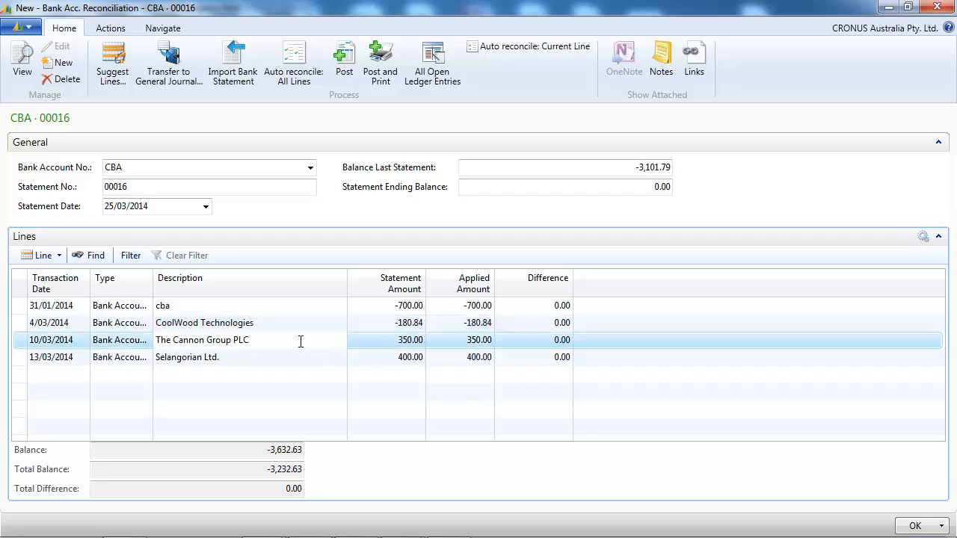
right_click(299, 339)
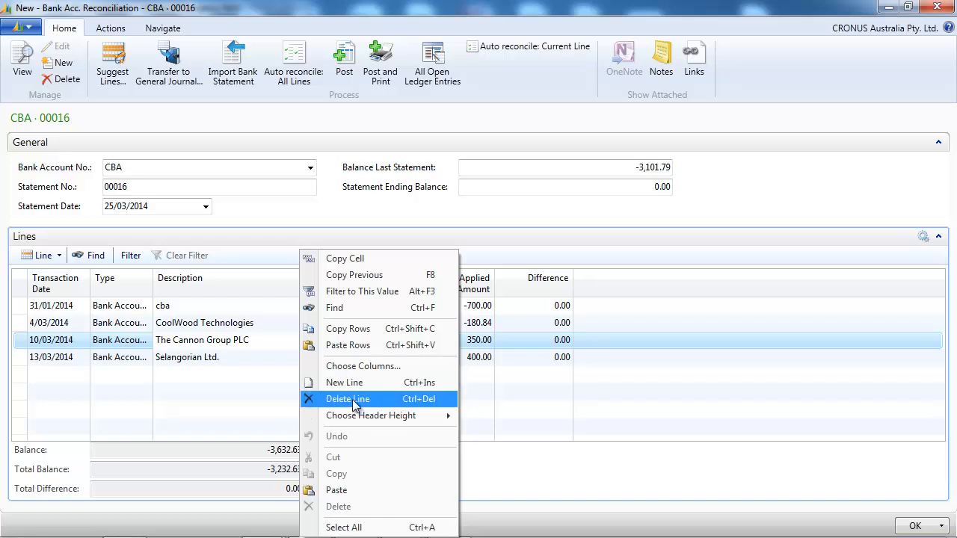
left_click(347, 397)
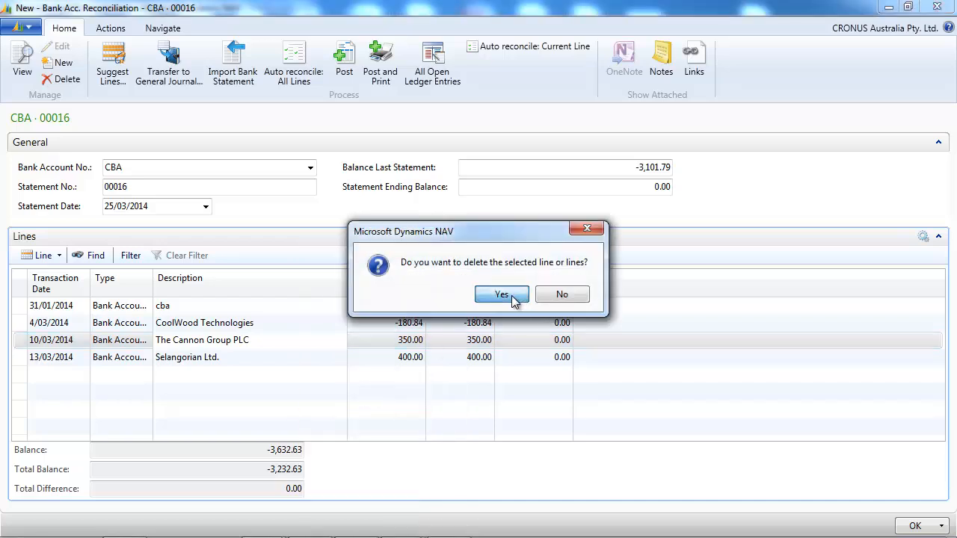
left_click(501, 293)
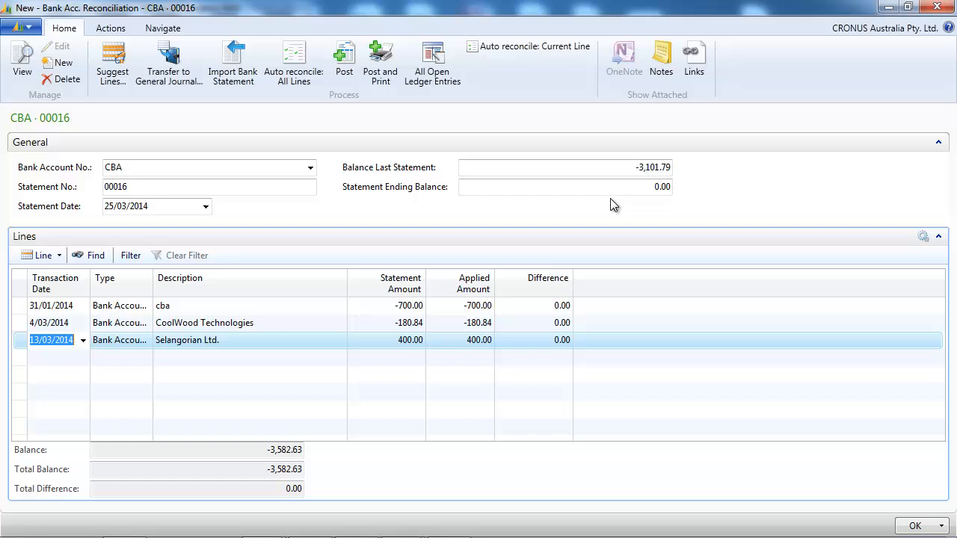
left_click(565, 187)
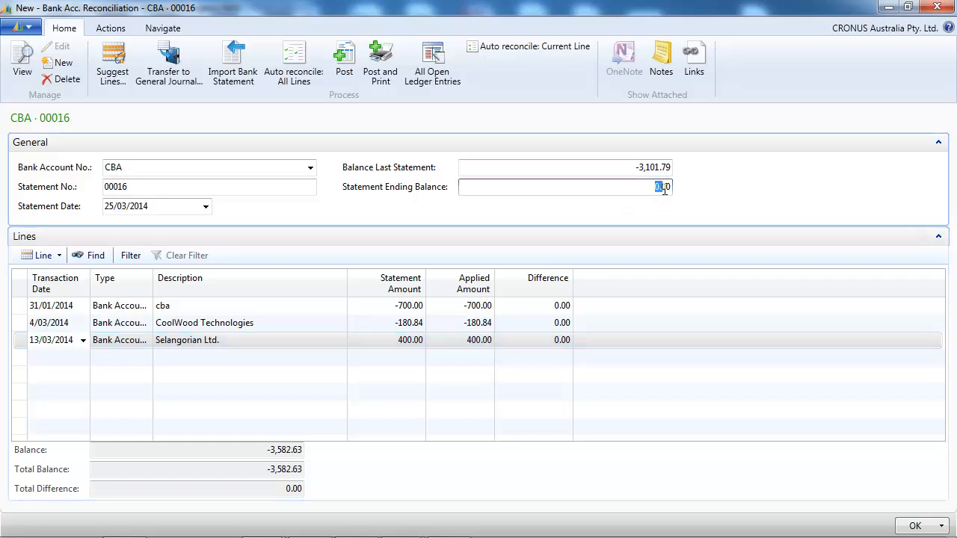